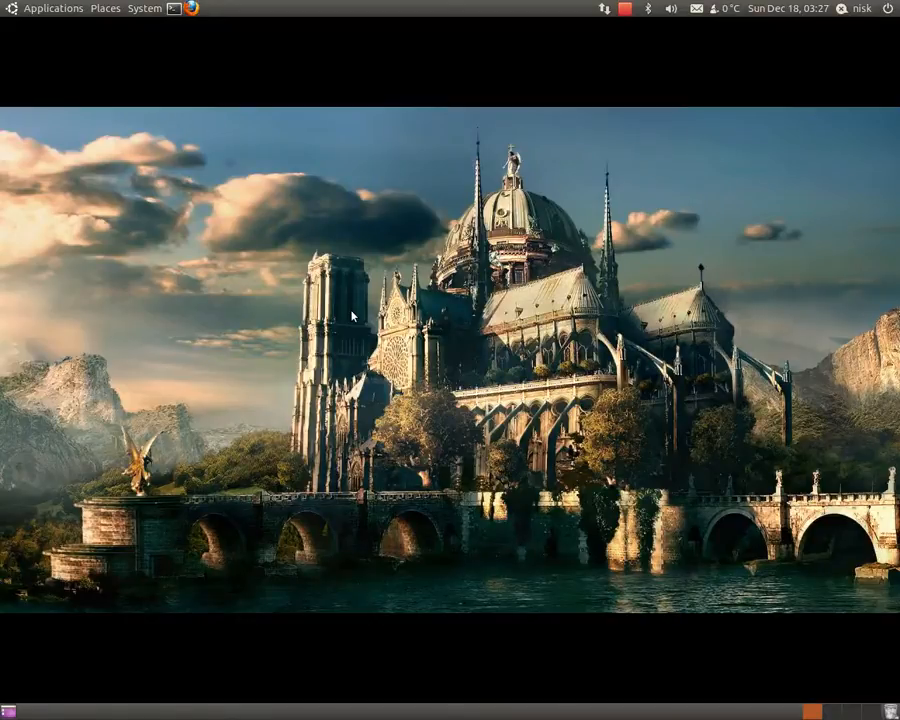
mouse_move(127, 41)
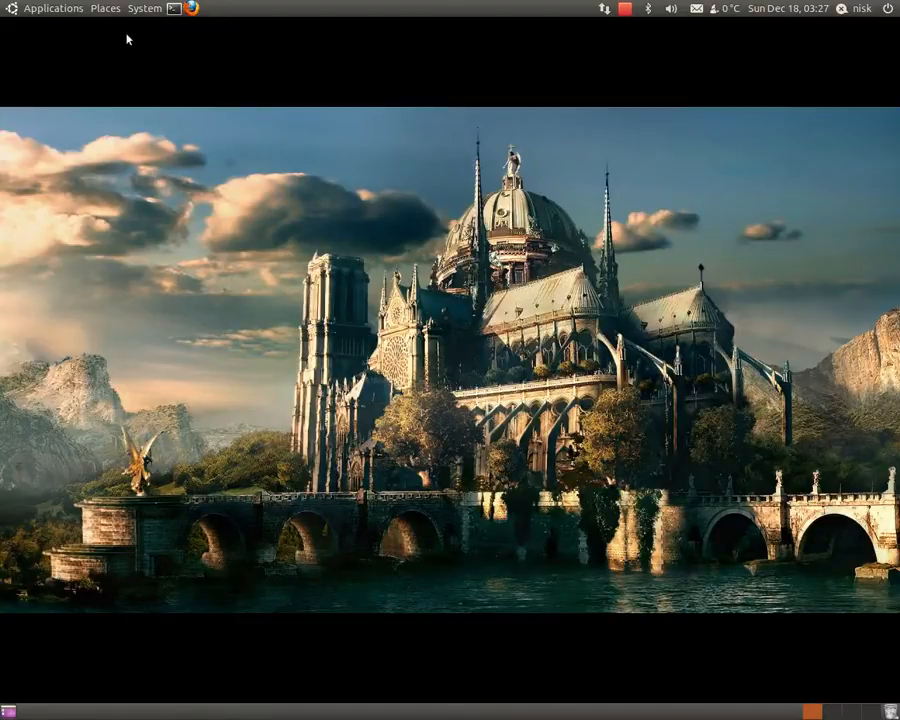
mouse_move(143, 8)
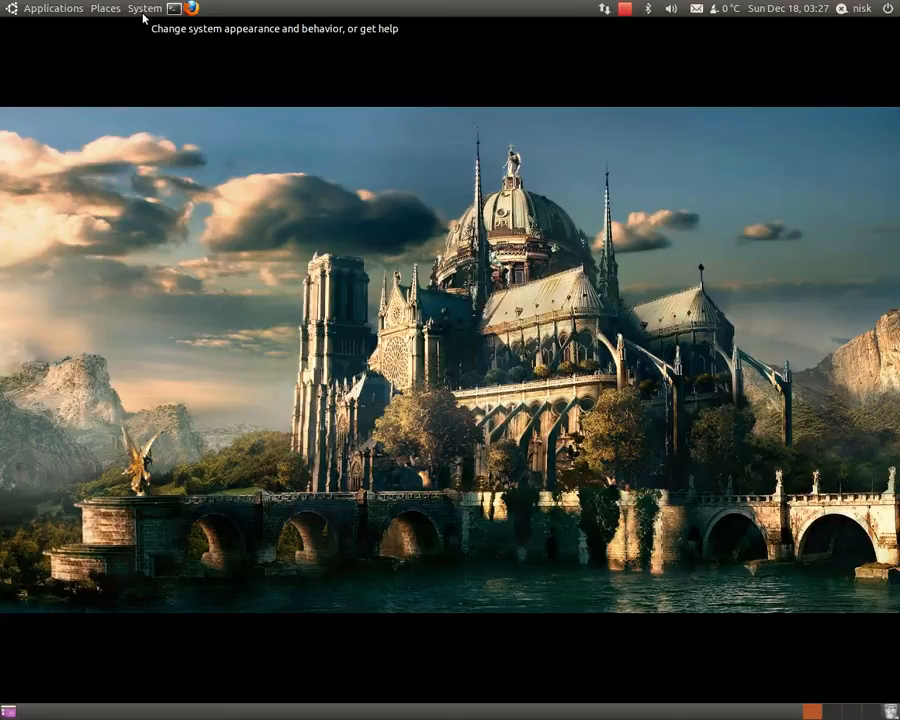
mouse_move(338, 14)
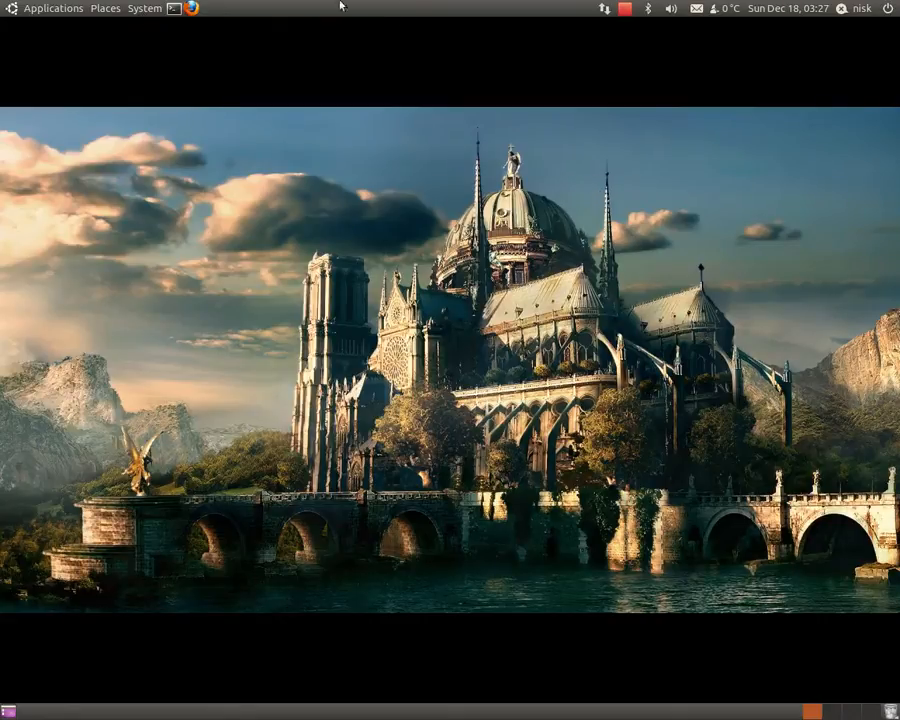
mouse_move(295, 328)
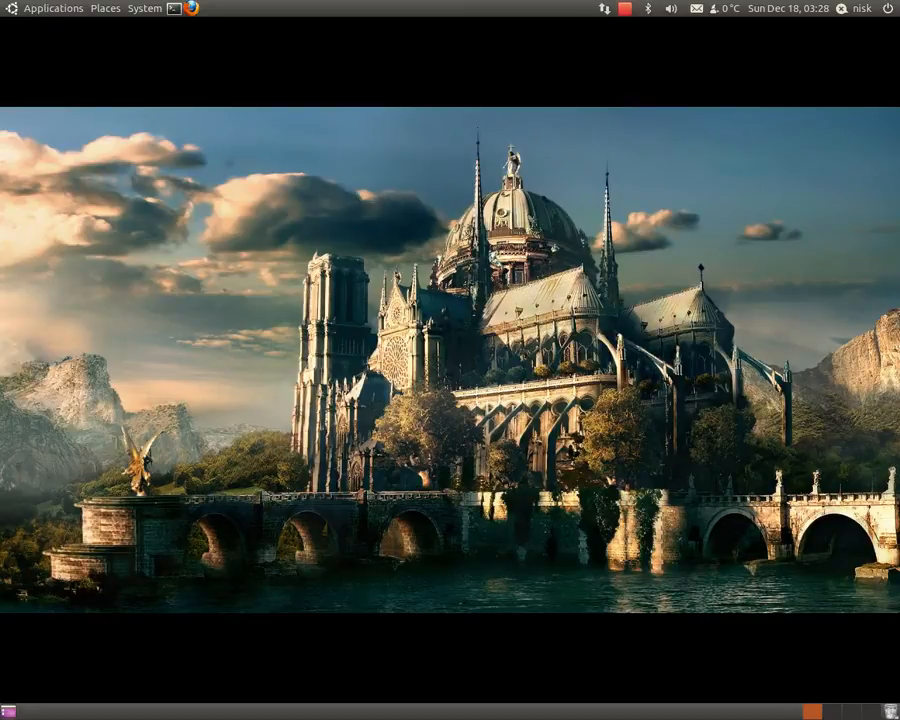
Step: Empty the Trash from the bottom-panel applet and confirm permanent deletion
right_click(889, 710)
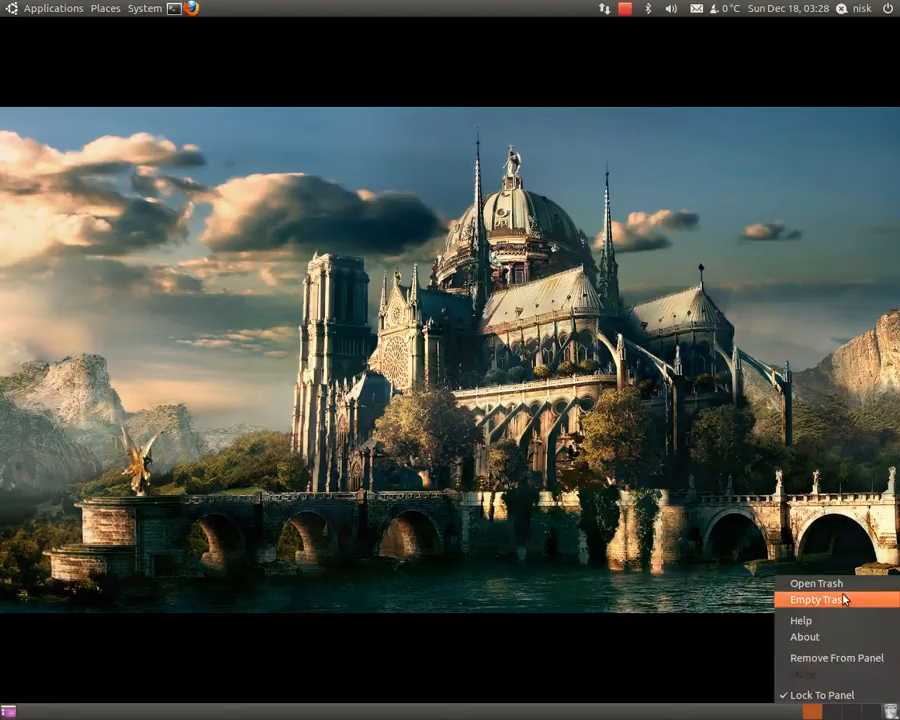
left_click(819, 600)
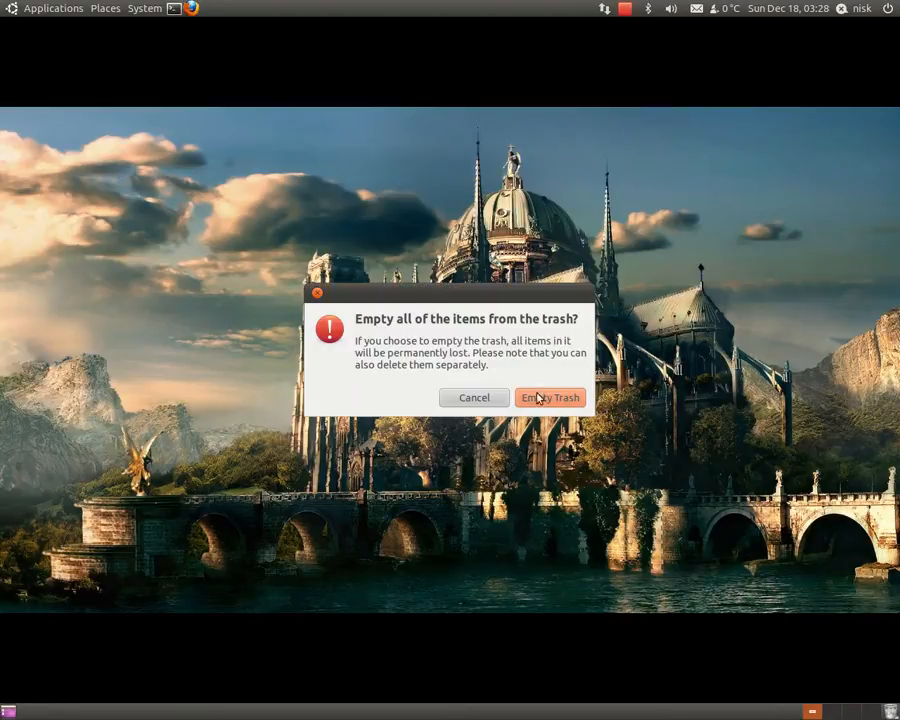
left_click(550, 397)
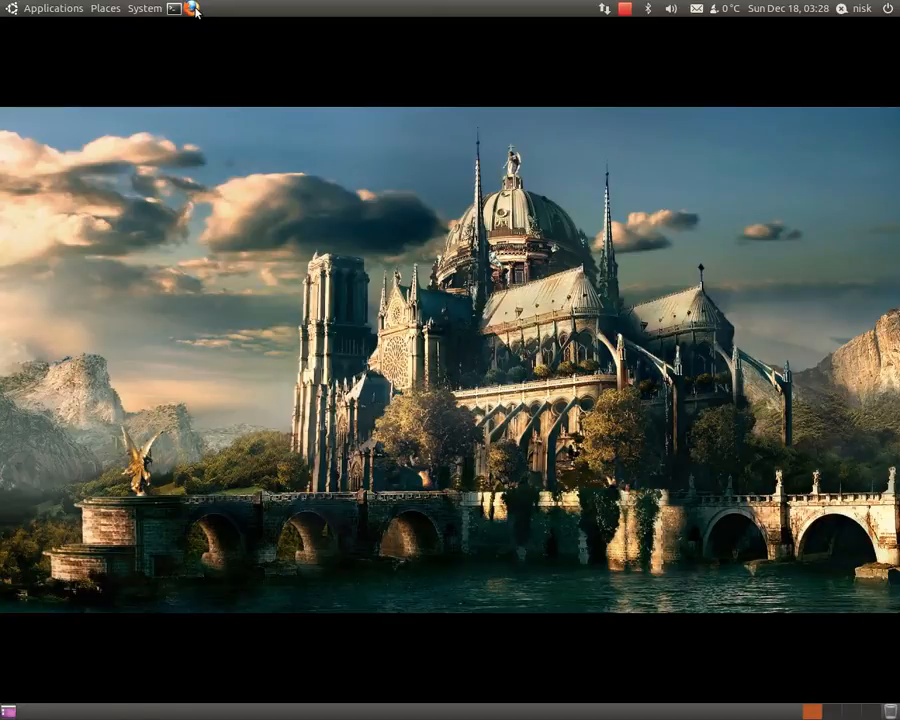
Step: Search 'nvidia cuda' in Firefox and scroll the CUDA Toolkit 4.0 page to the Linux drivers
left_click(189, 8)
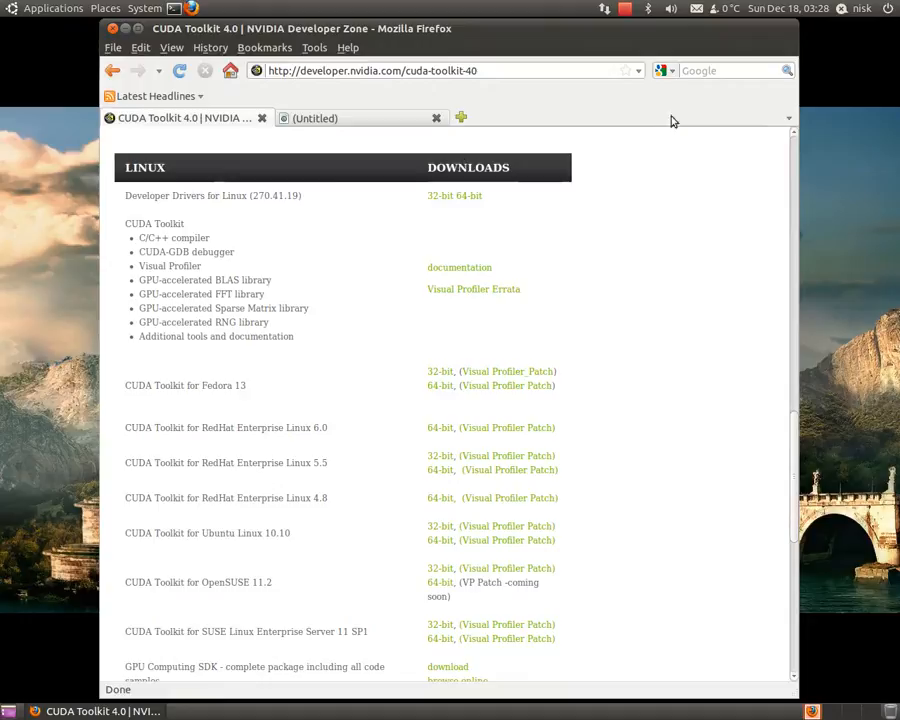
left_click(735, 70)
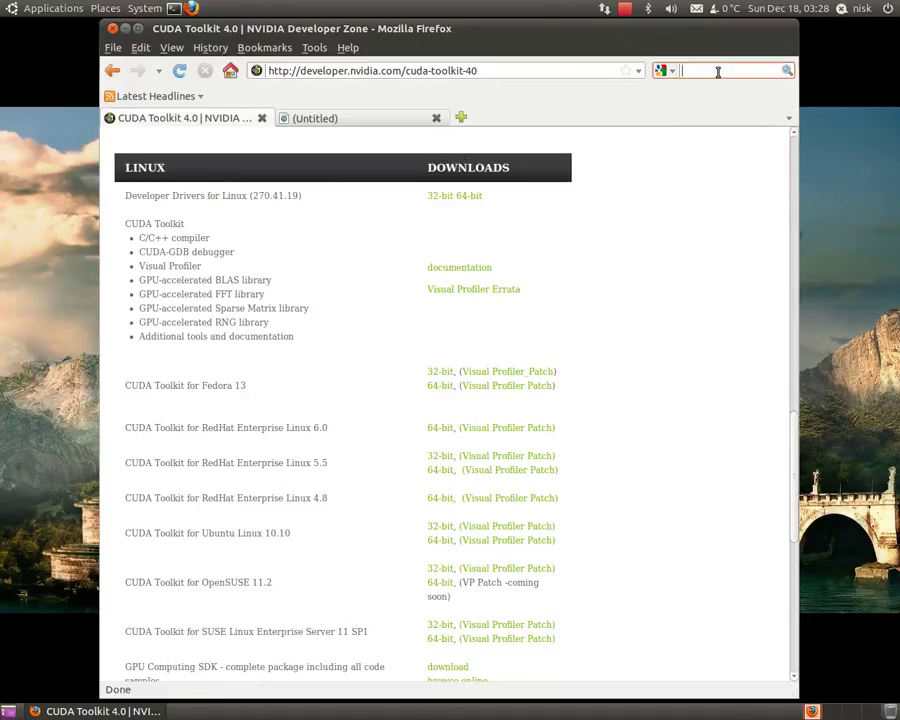
type("nvidia cuda")
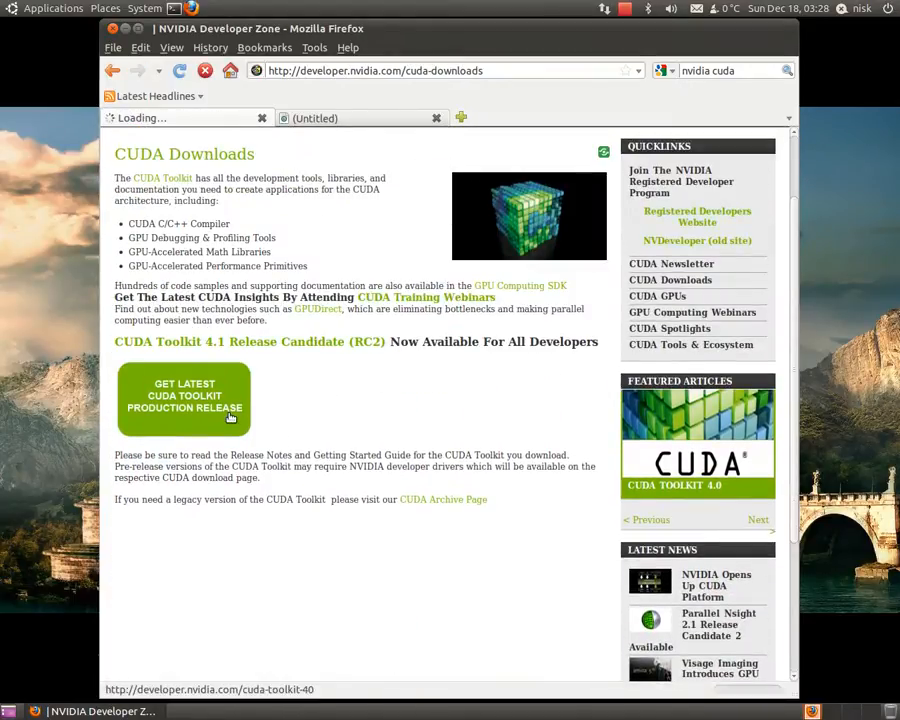
left_click(184, 400)
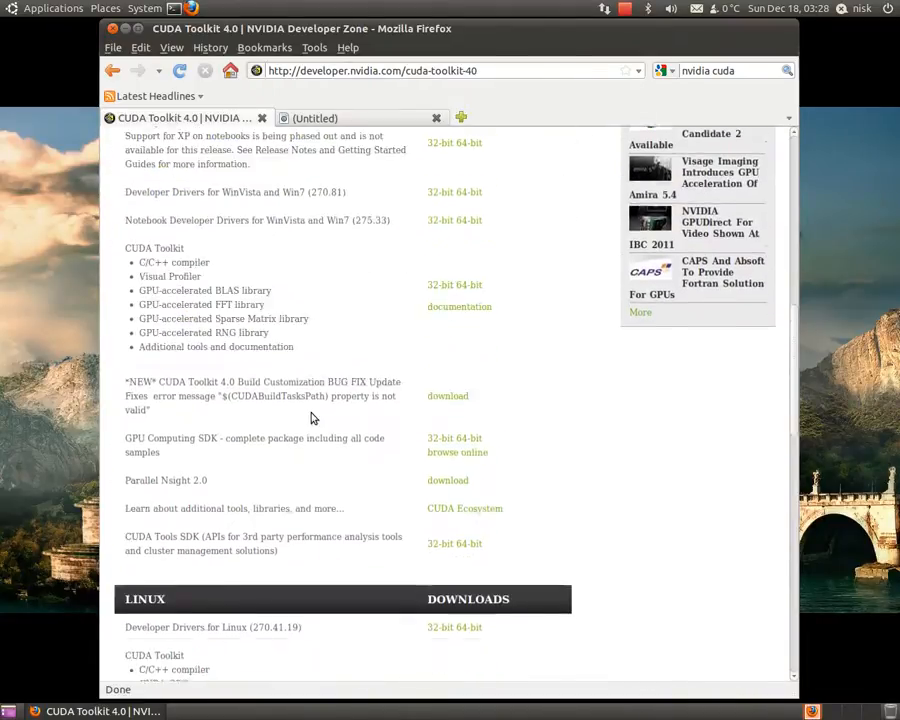
scroll("down", 3)
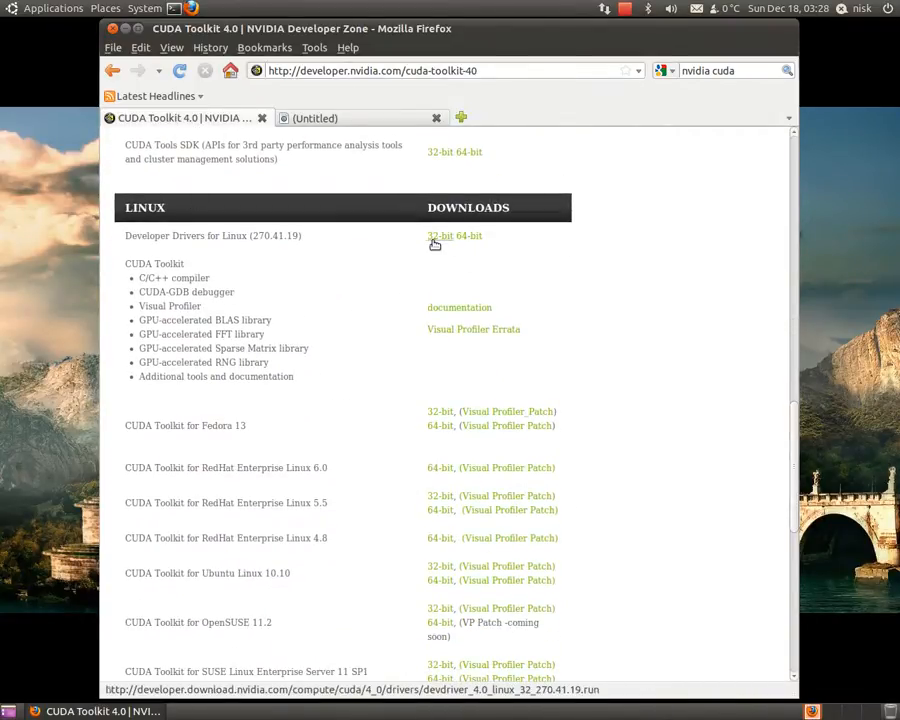
mouse_move(448, 240)
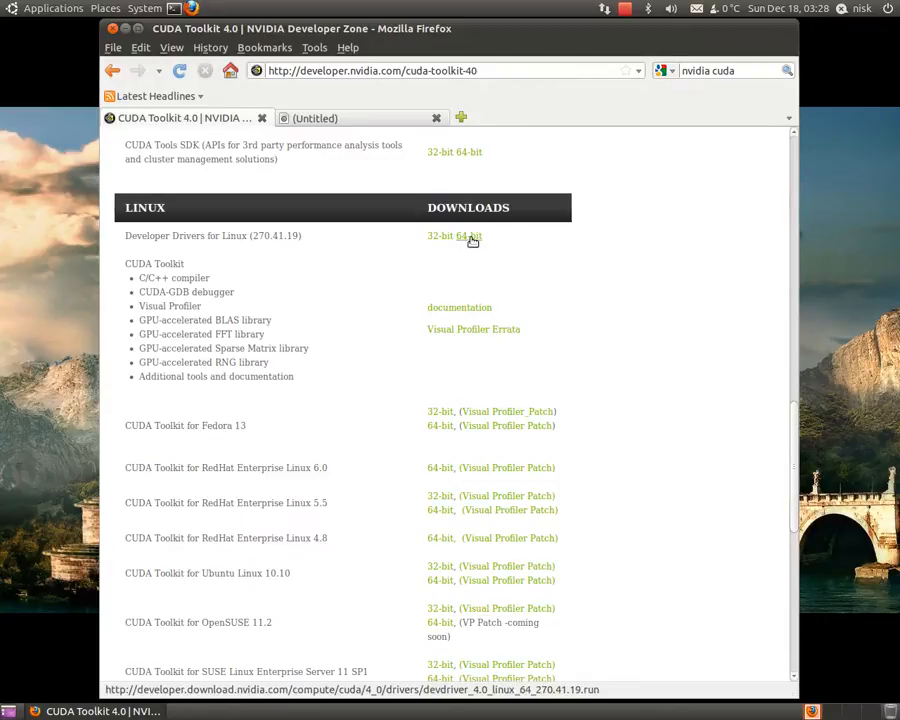
mouse_move(461, 242)
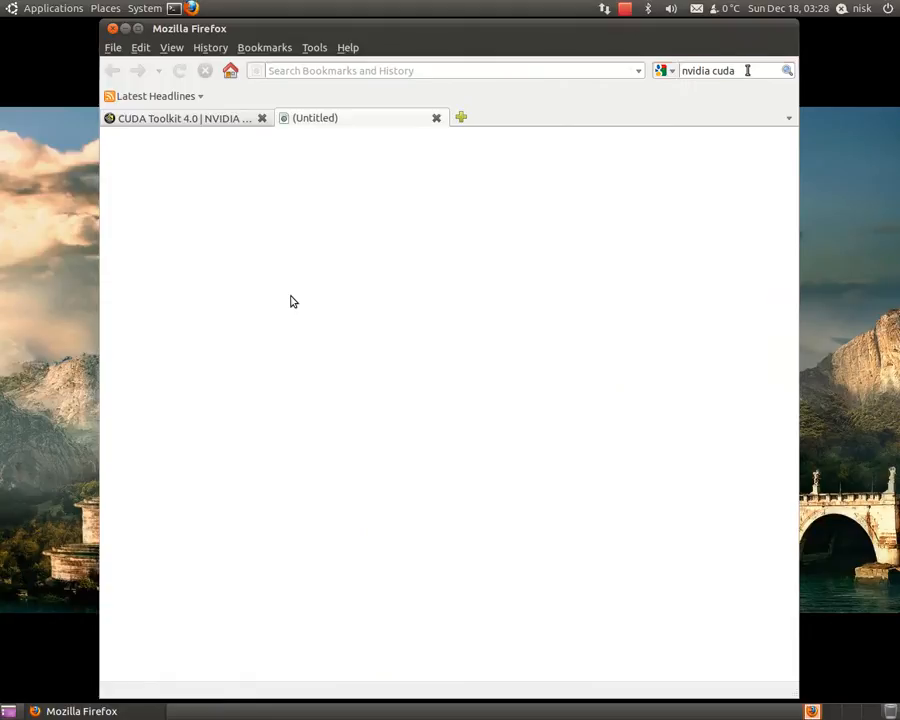
Step: Go to nisk.lastaxis.com in the second tab
left_click(440, 70)
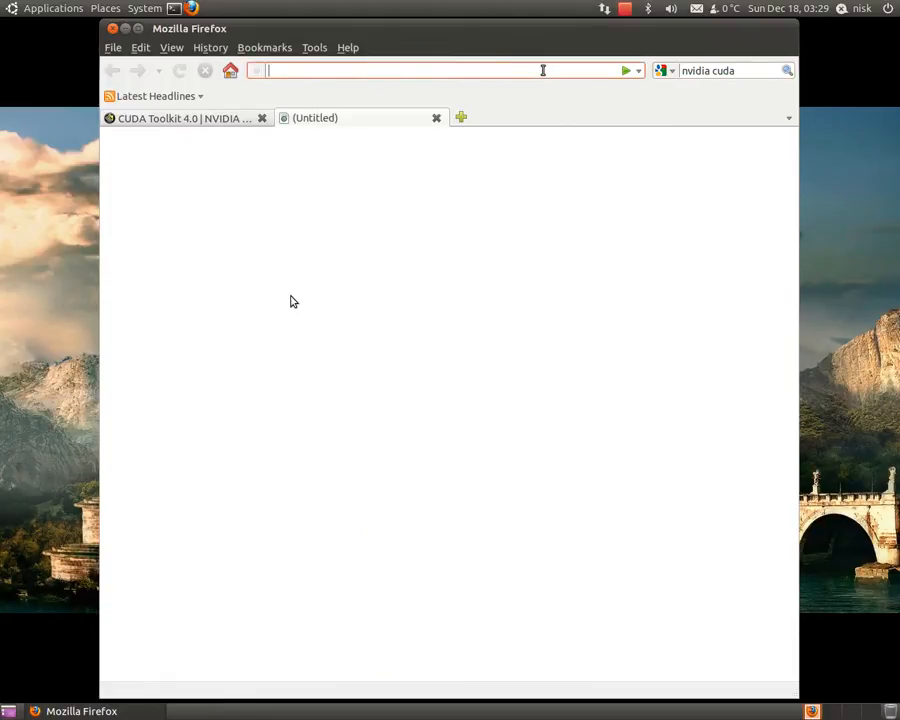
type("nisk")
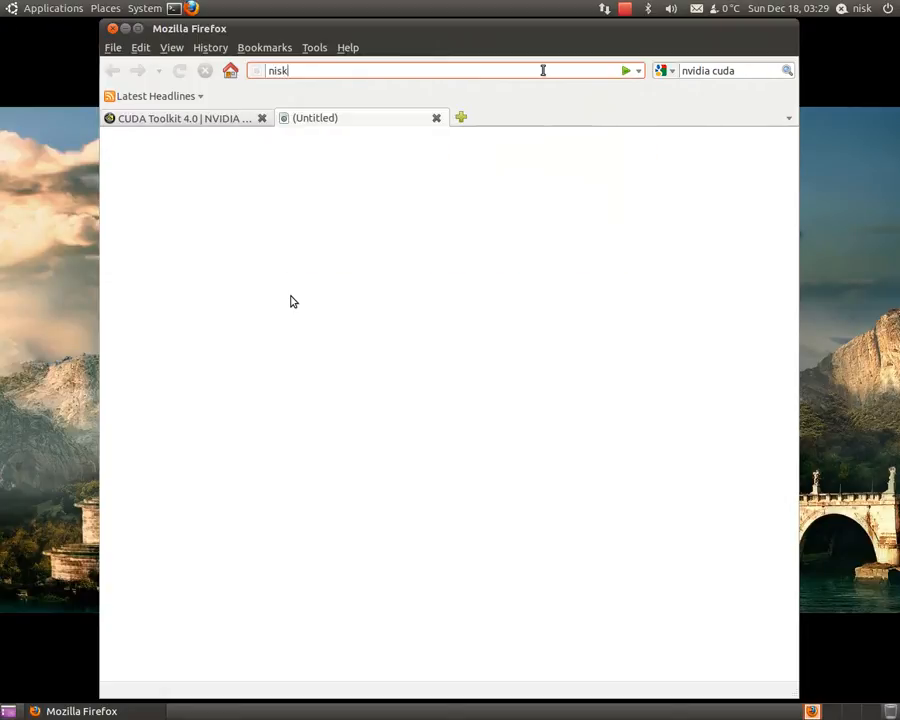
type(".lastaxis.com/")
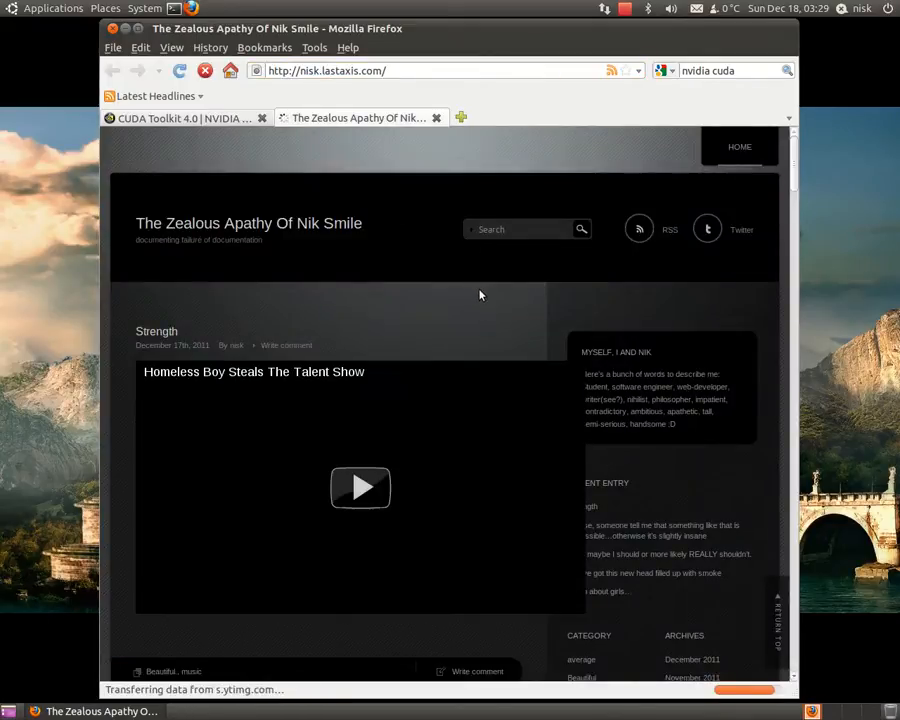
Step: Scroll to the CUDA on Ubuntu tutorial and select its sudo apt-get install command
scroll("down", 3)
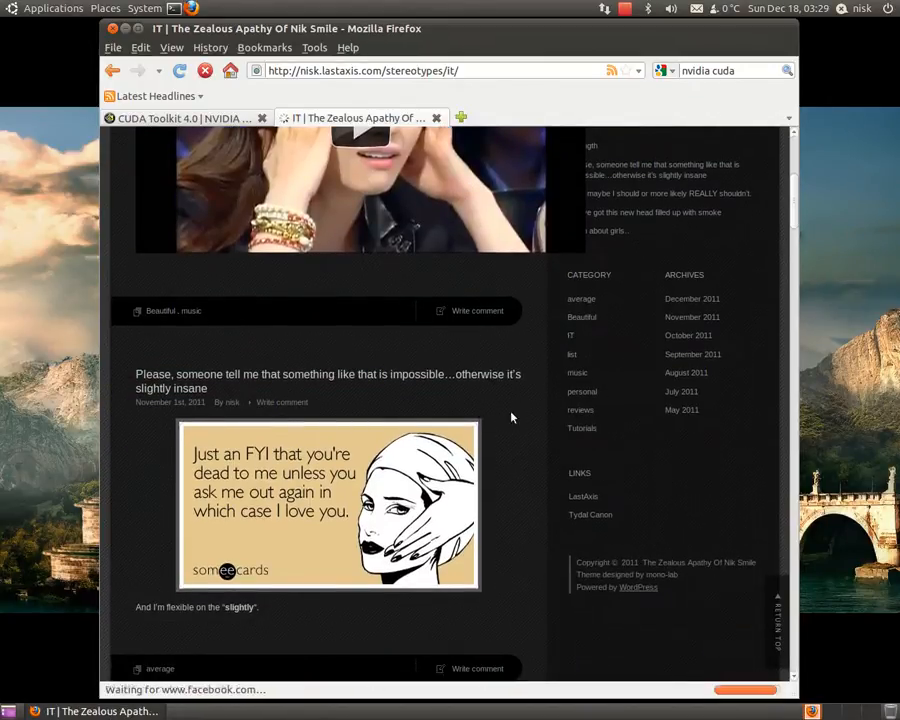
scroll("down", 3)
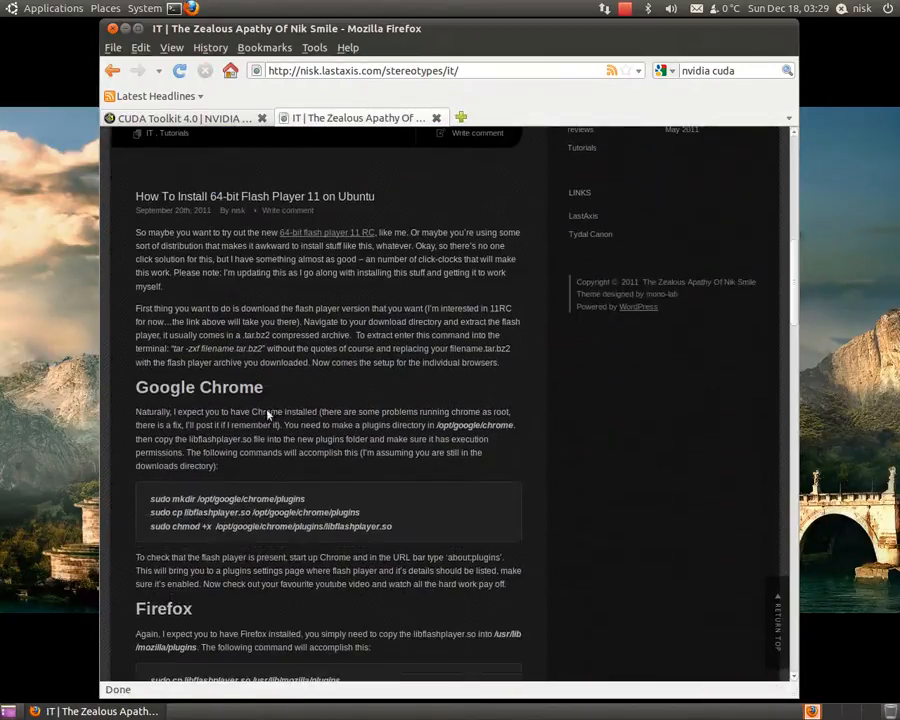
scroll("down", 3)
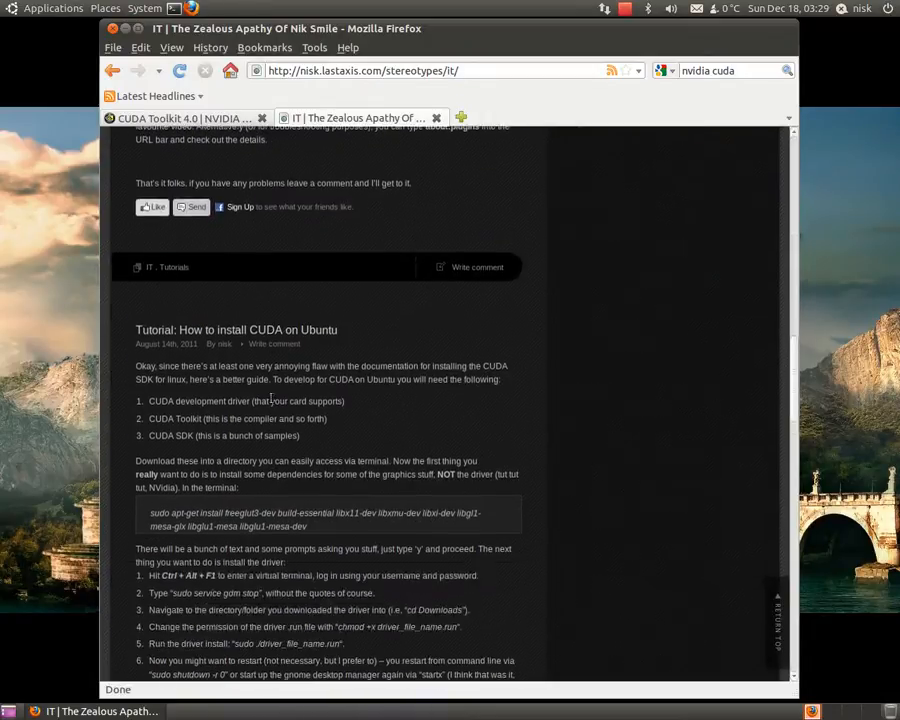
scroll("down", 3)
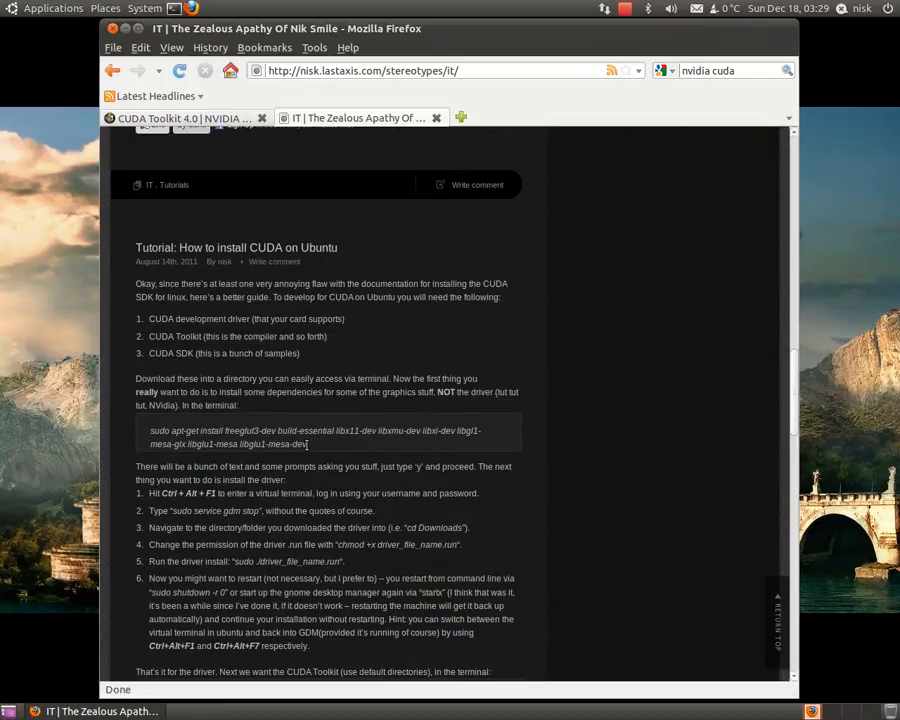
left_click_drag(150, 431, 310, 444)
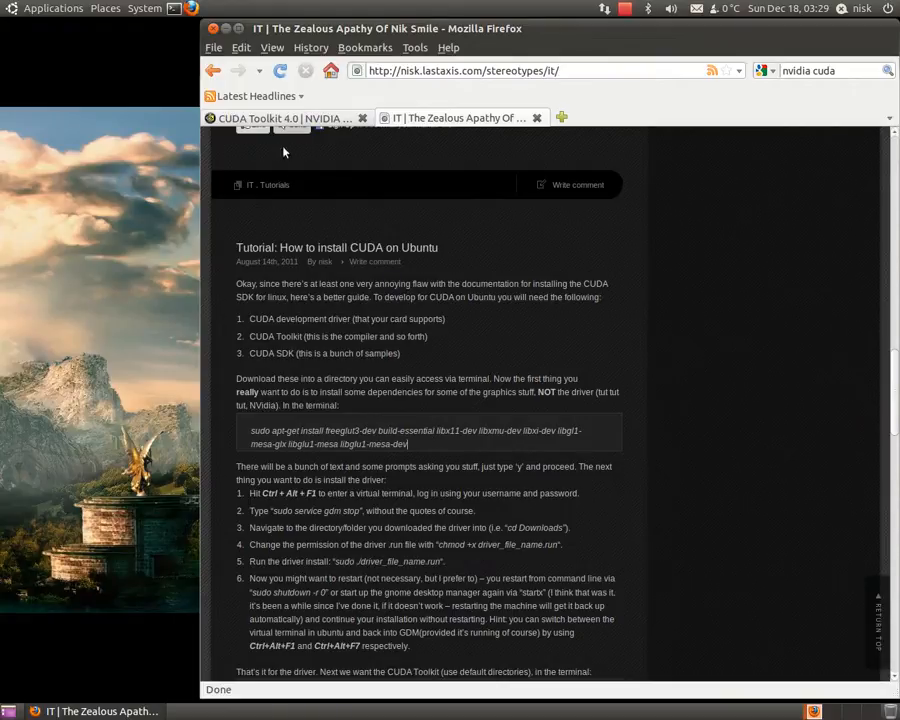
mouse_move(369, 392)
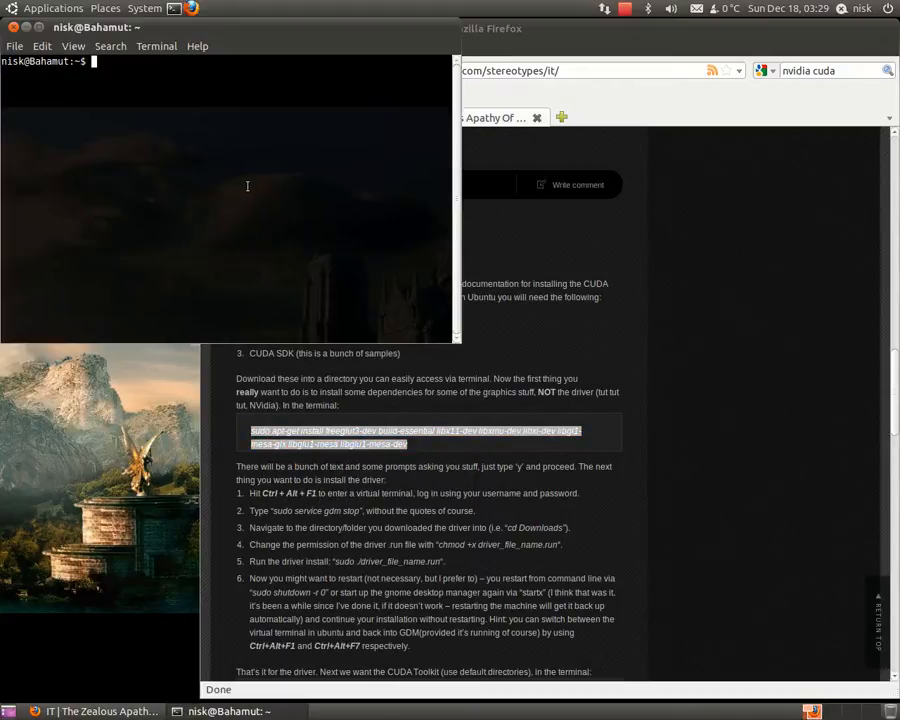
Step: Run sudo apt-get install freeglut3-dev build-essential and related libraries, confirm with y, then close the blog tab
type("sudo apt-get install freeglut3-dev build-essential libx11-dev libxmu-dev libxi-dev libgl1-mesa-glx libglu1-mesa libglu1-mesa-dev")
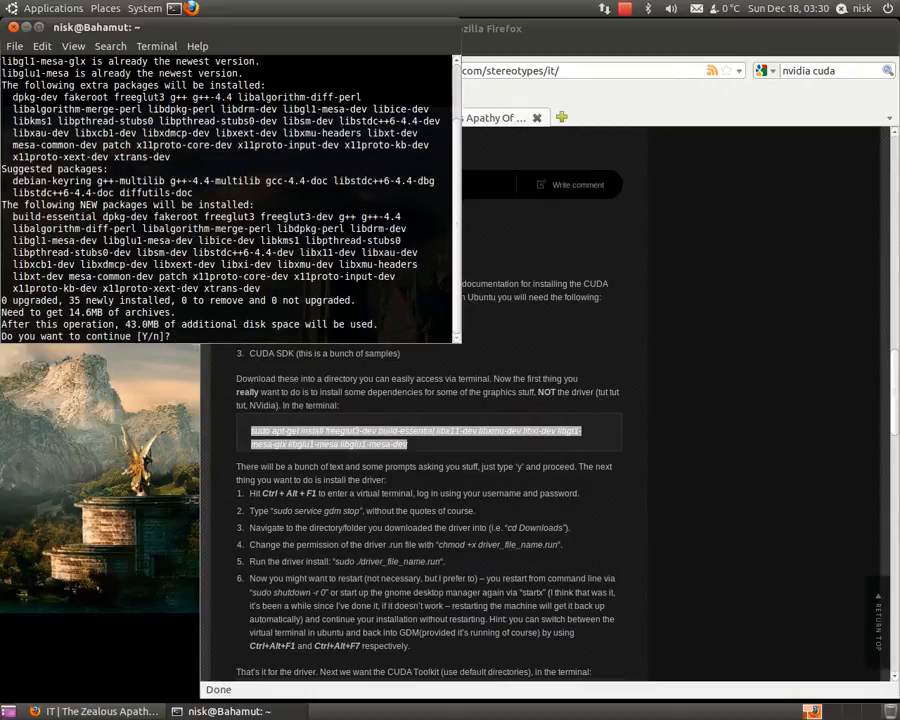
type("y")
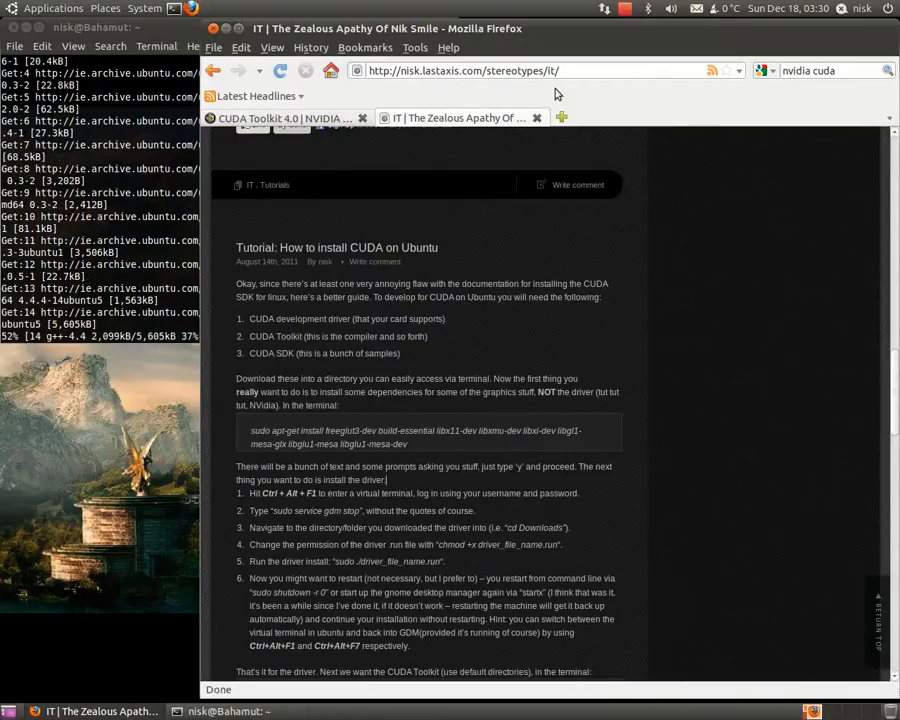
mouse_move(537, 118)
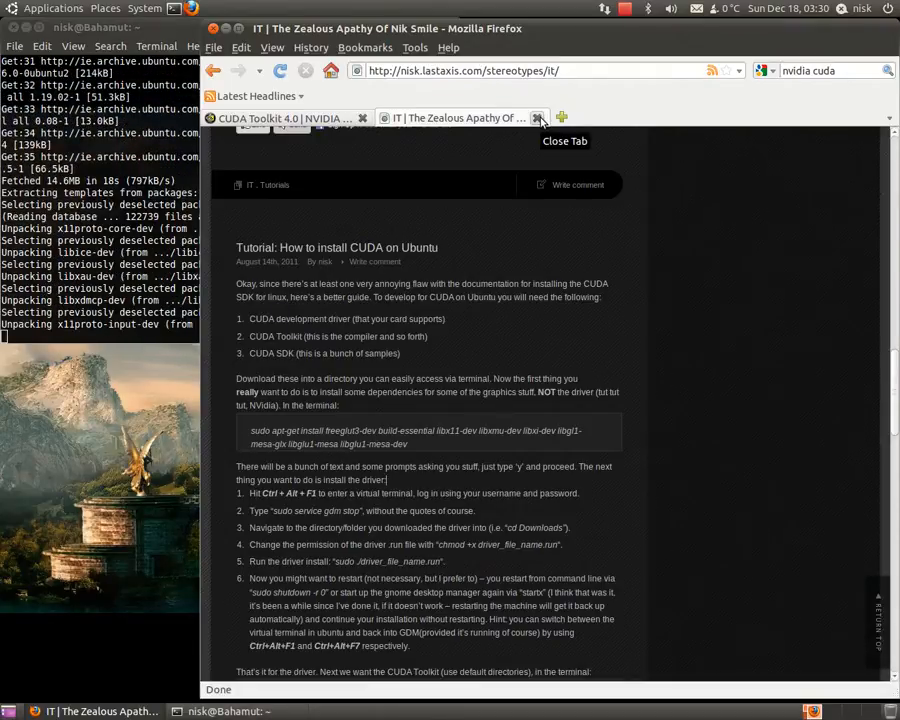
left_click(538, 118)
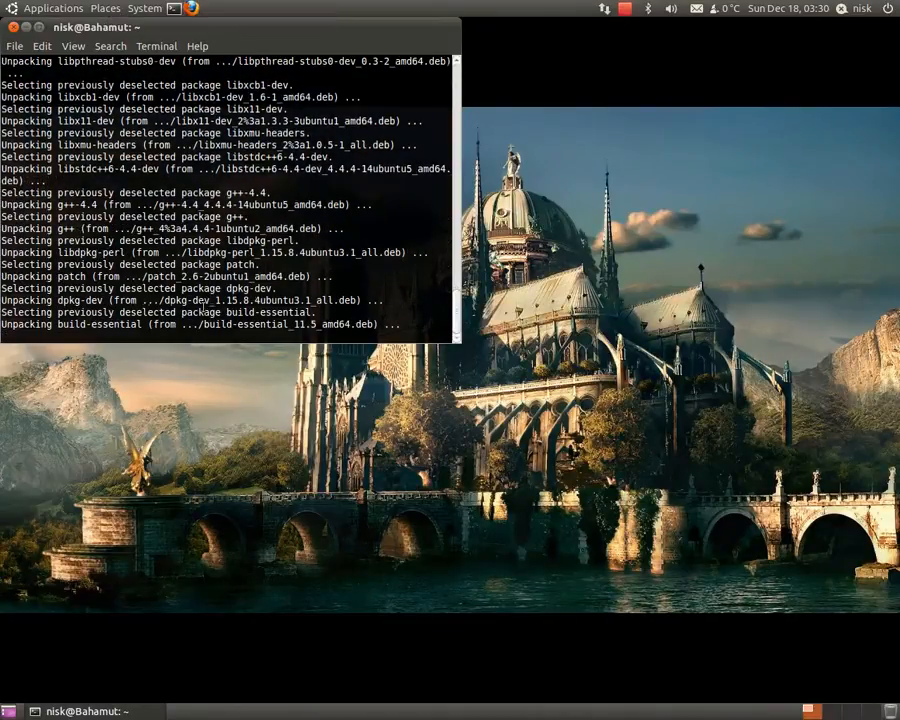
Step: Open the Downloads folder from the Places menu
left_click(104, 8)
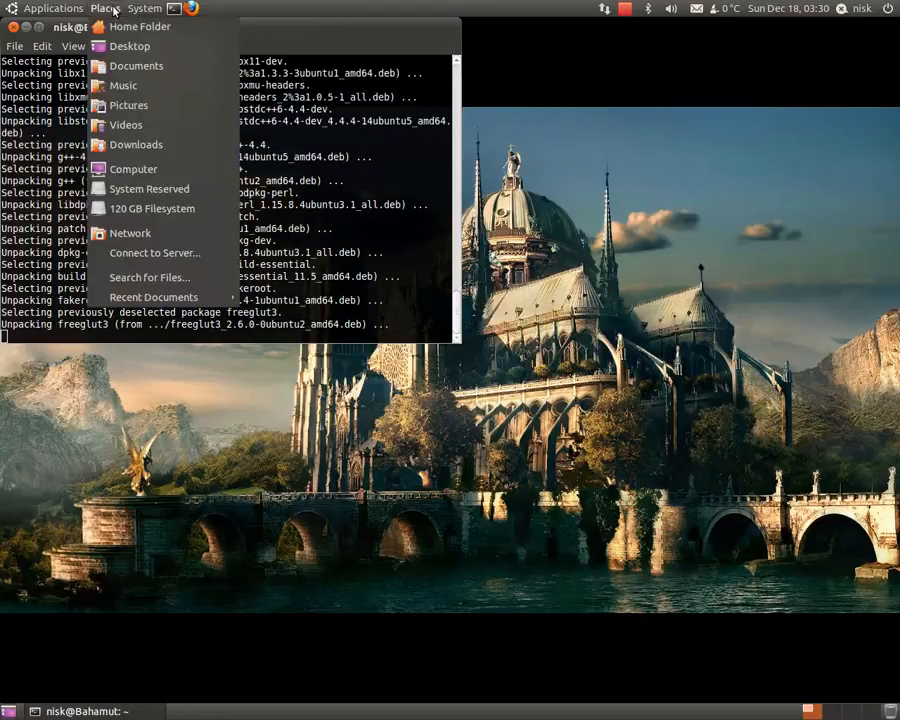
mouse_move(135, 145)
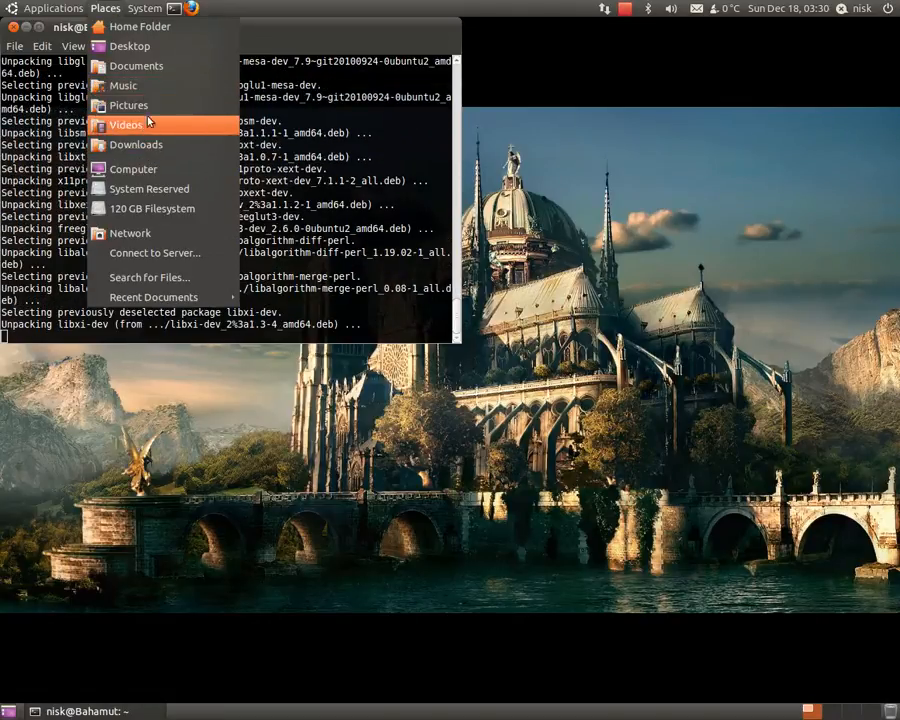
left_click(137, 144)
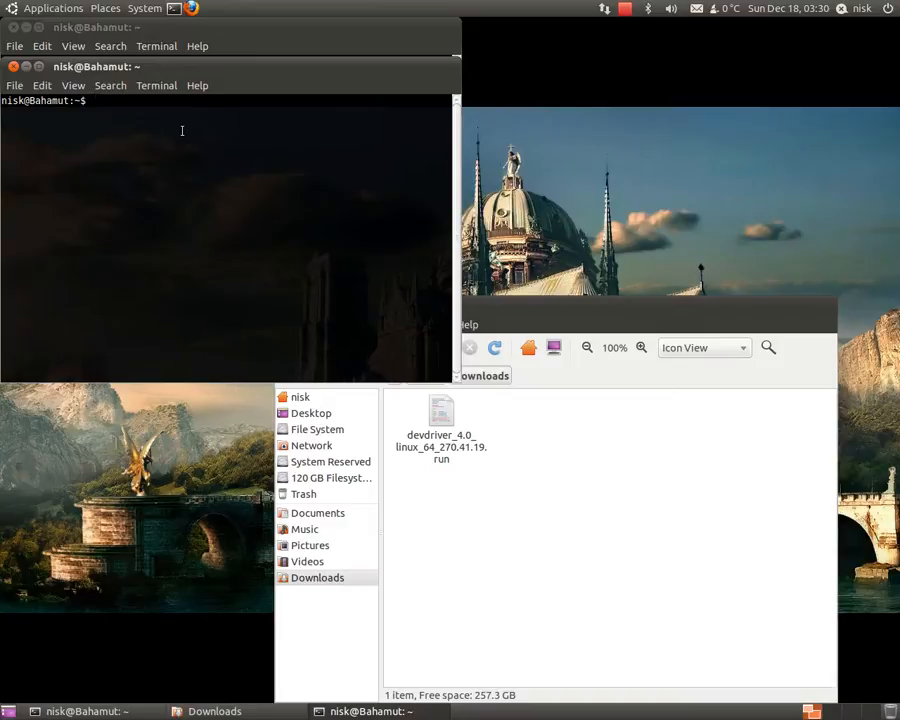
Step: Change into Downloads and list it, showing devdriver_4.0_linux_64_270.41.19.run
type("cd")
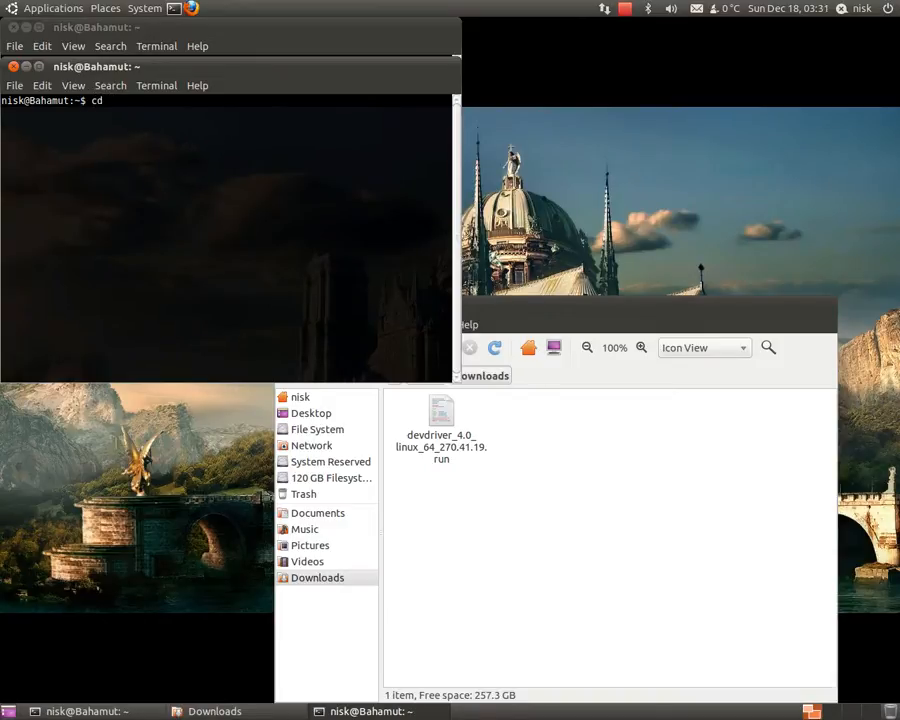
type("Downloads")
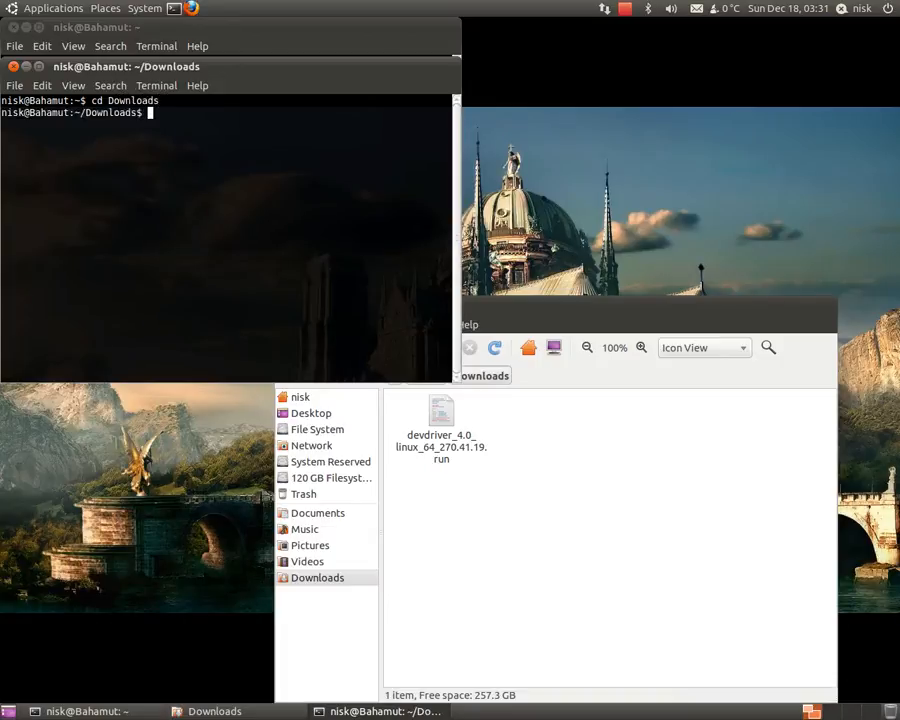
type("ls")
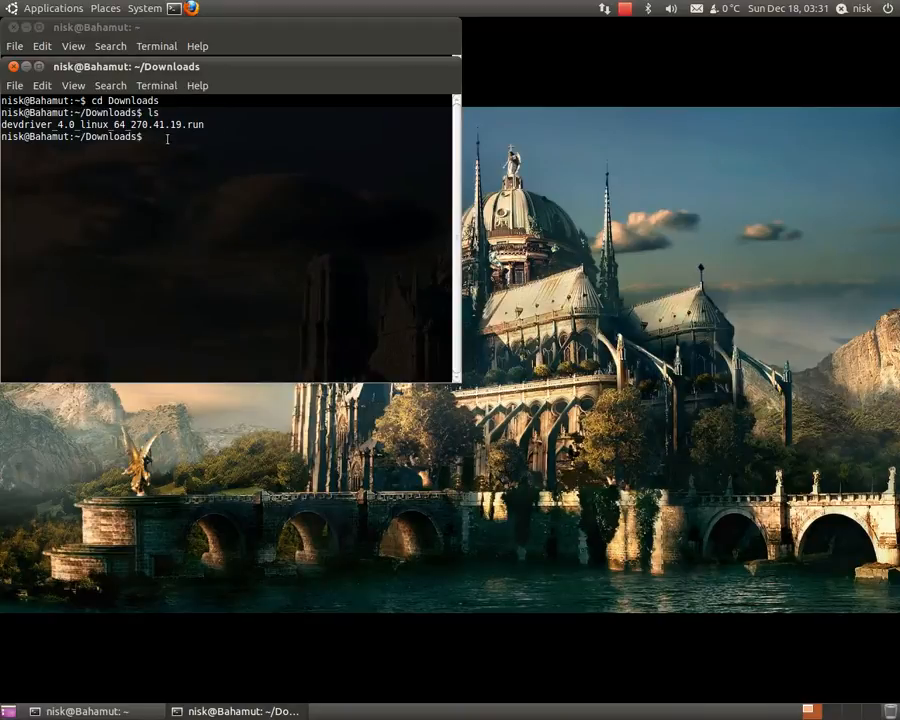
mouse_move(166, 143)
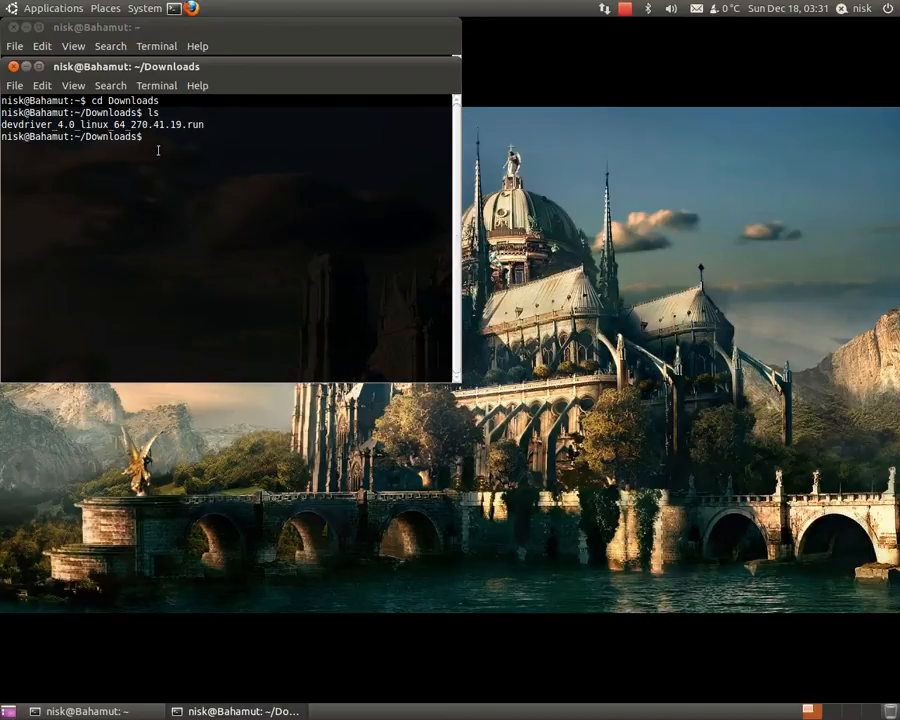
Step: Make devdriver_4.0_linux_64_270.41.19.run executable with chmod +x, then clear the terminal
type("chmod")
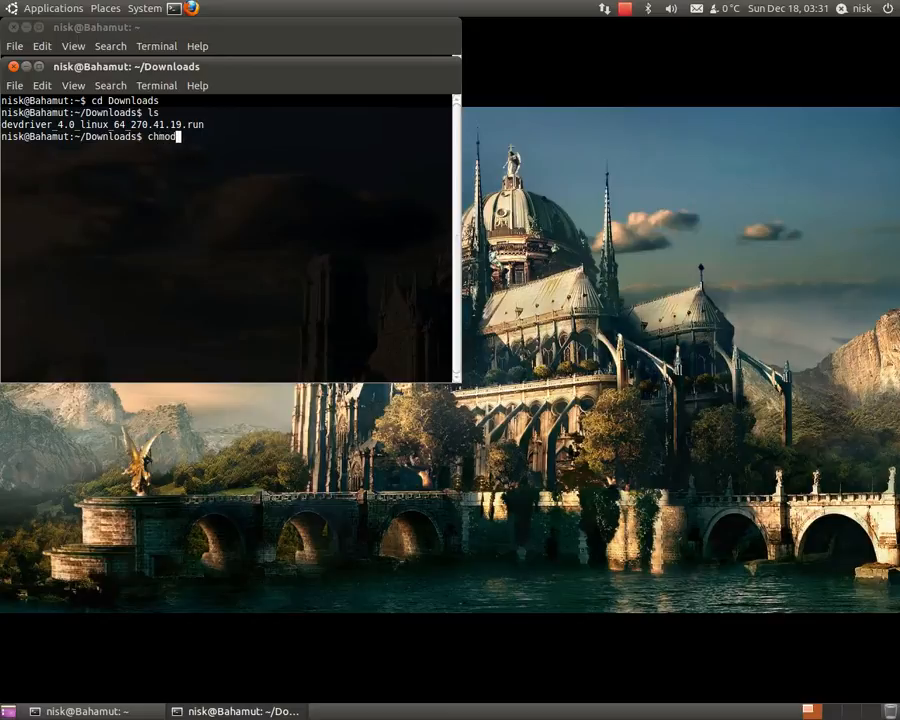
type("+x")
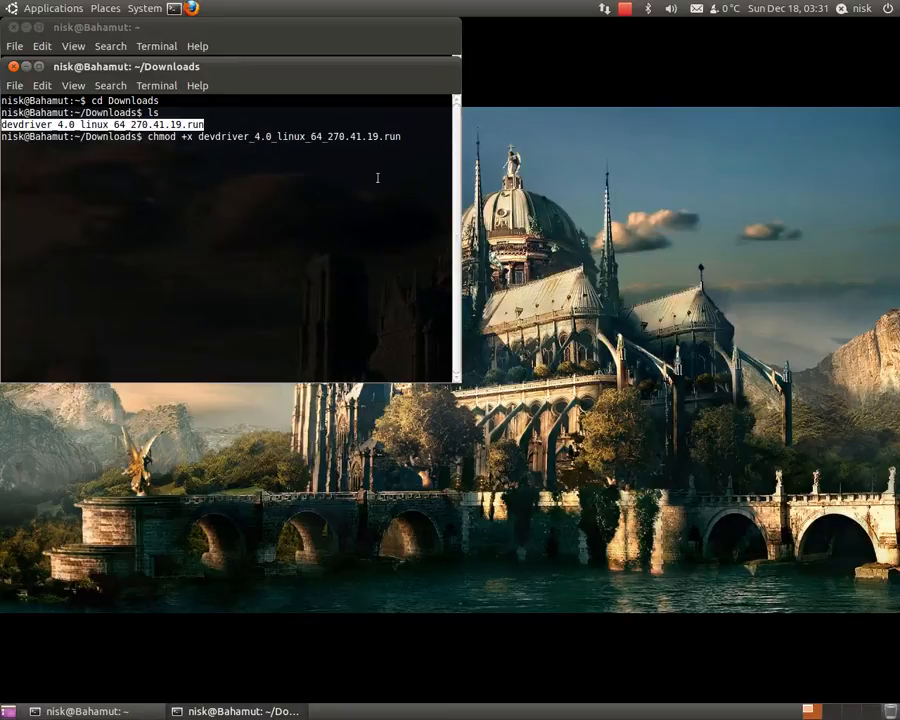
key("Return")
type("ls")
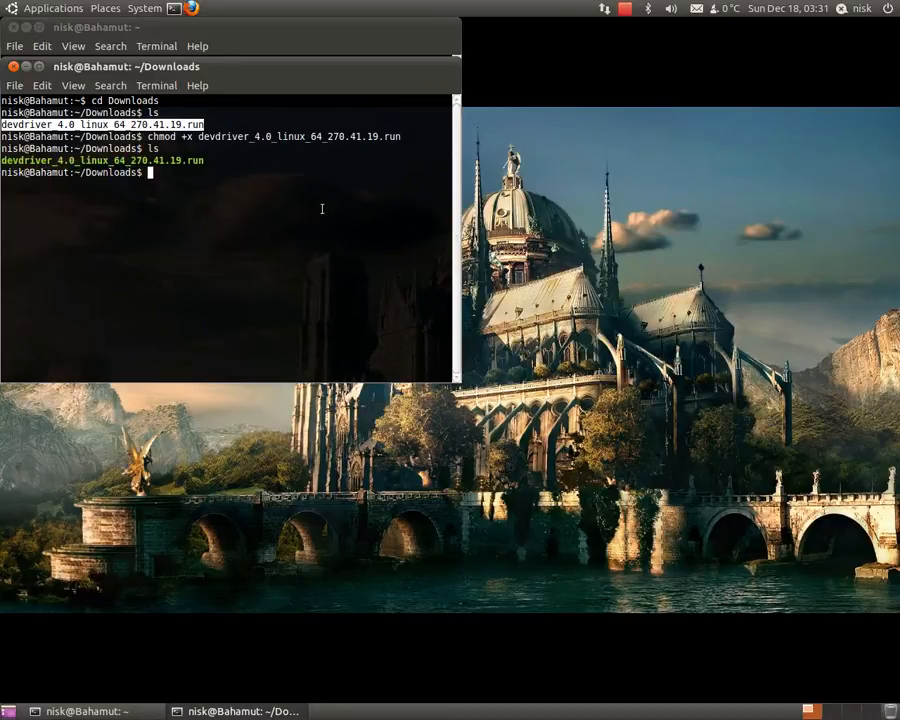
type("clear")
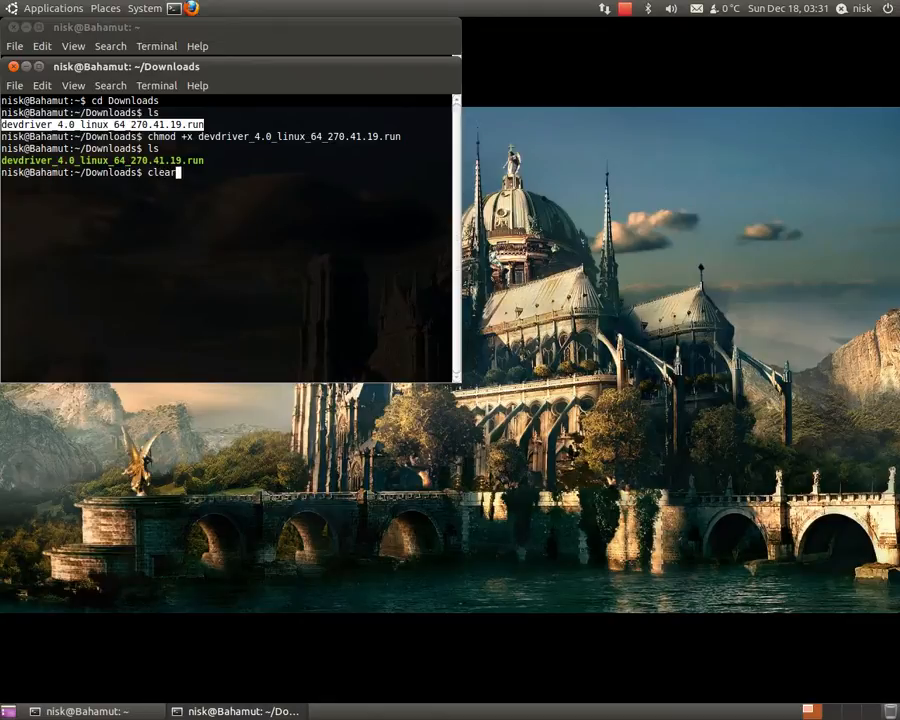
key("Return")
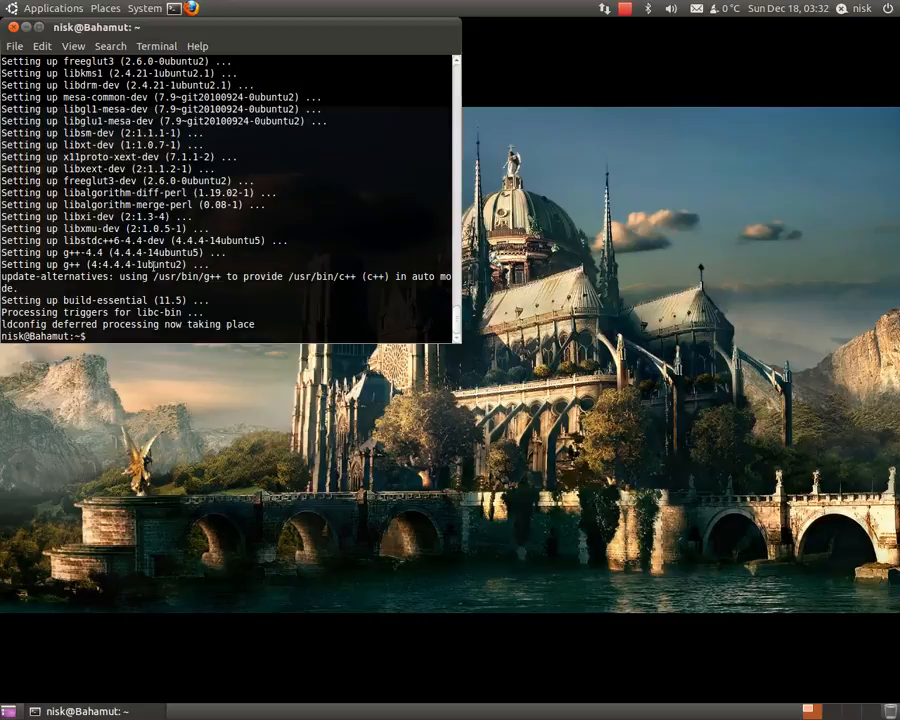
Step: Clear the remaining terminal and launch Text Editor from Applications
type("clear")
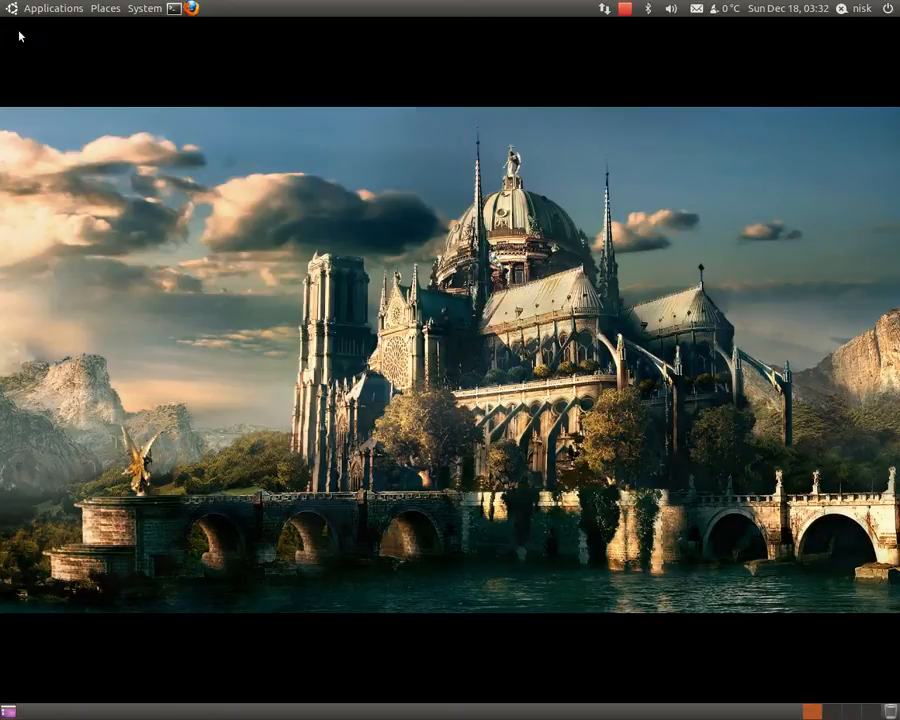
mouse_move(50, 8)
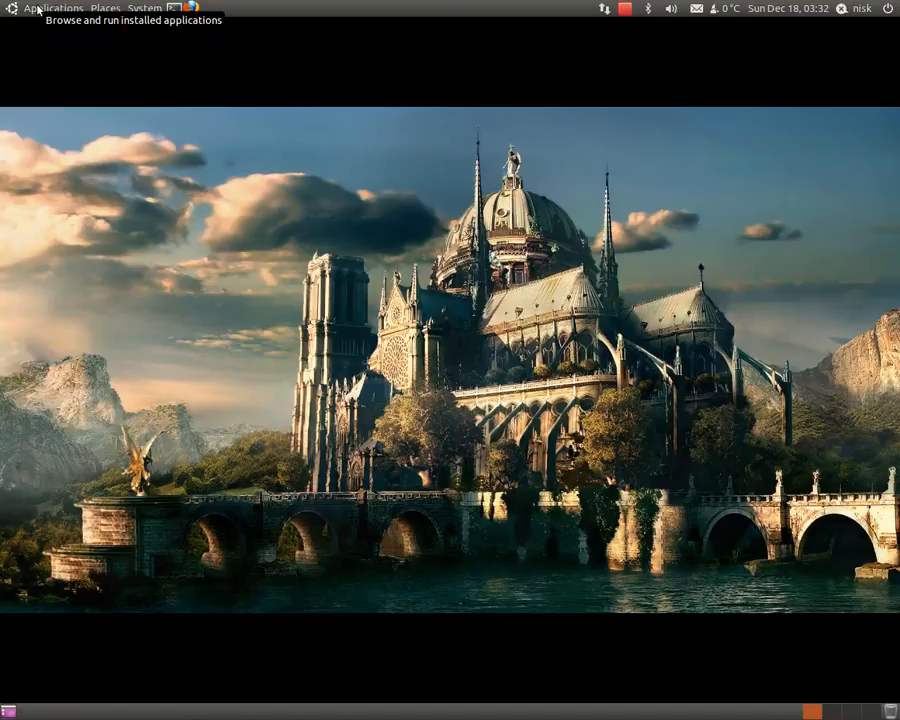
left_click(53, 7)
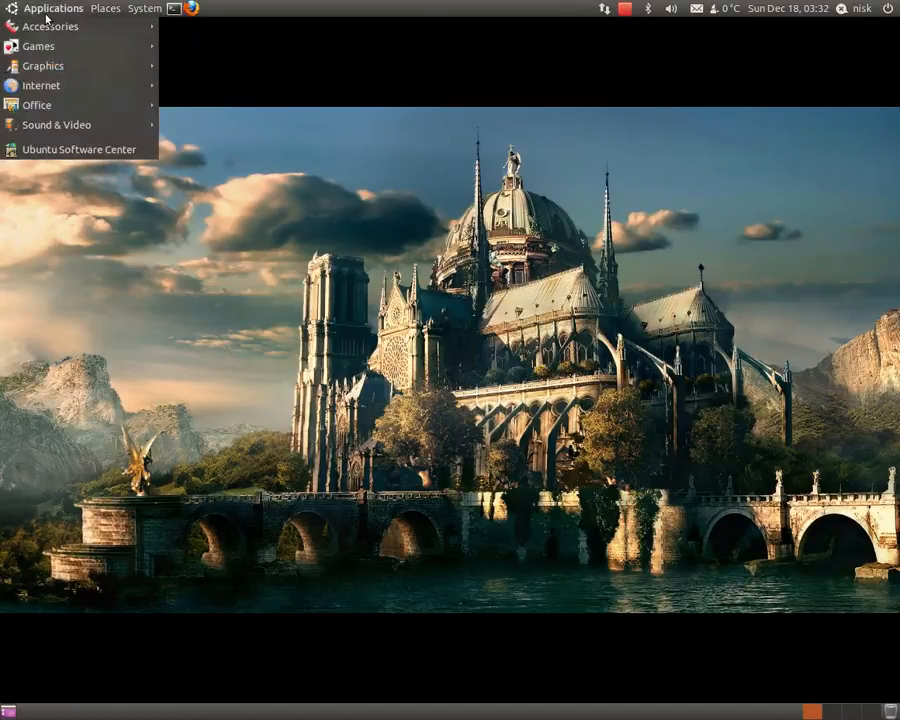
mouse_move(216, 124)
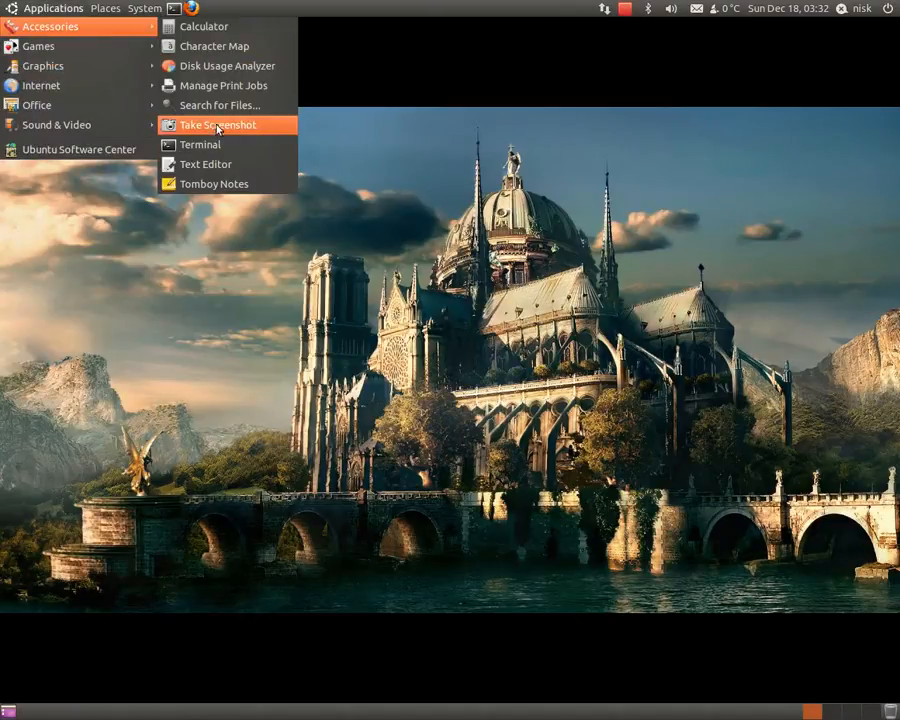
left_click(205, 164)
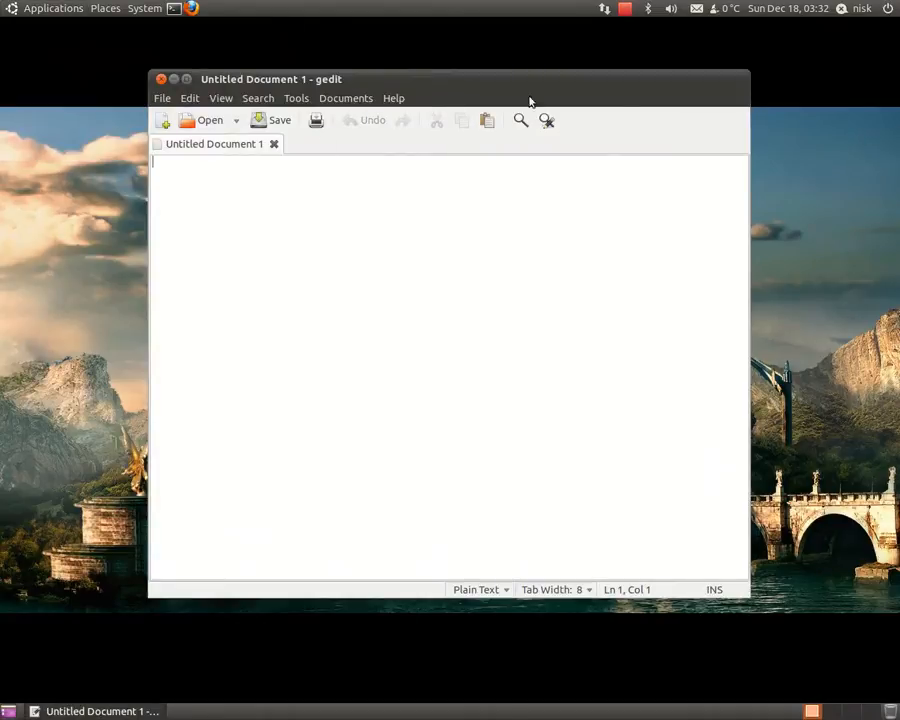
mouse_move(482, 18)
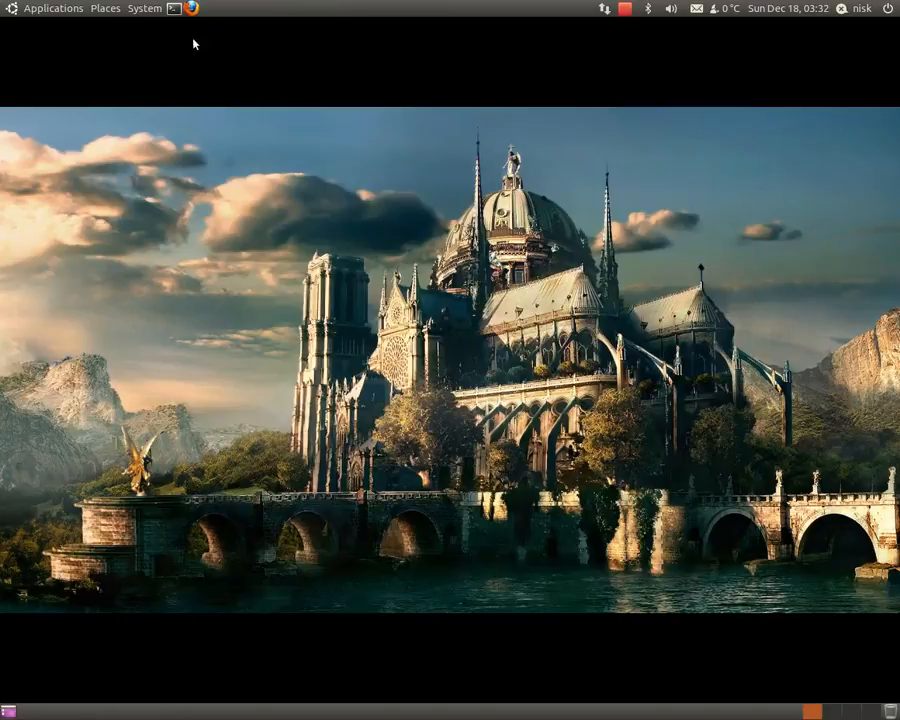
Step: Relaunch Firefox, pick the blog IT category suggestion after typing 'ni', and scroll to the CUDA tutorial
left_click(207, 11)
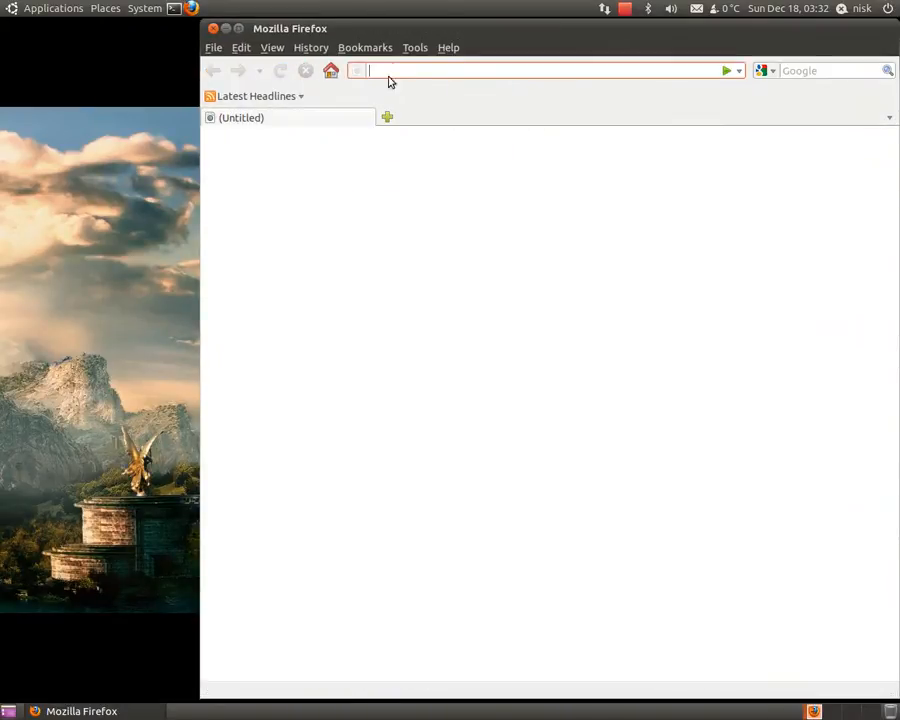
type("ni")
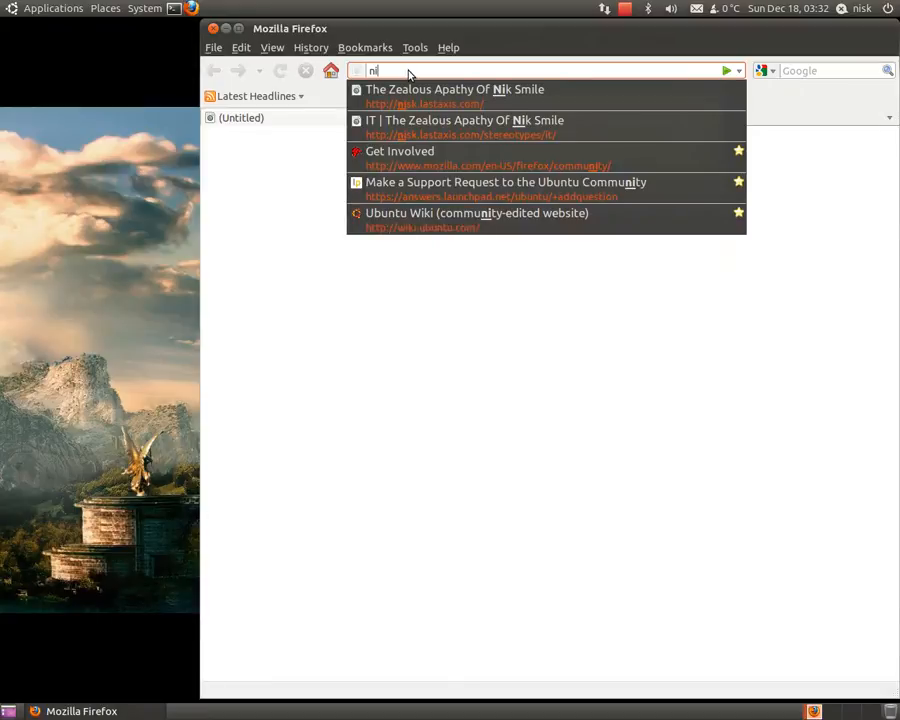
mouse_move(472, 127)
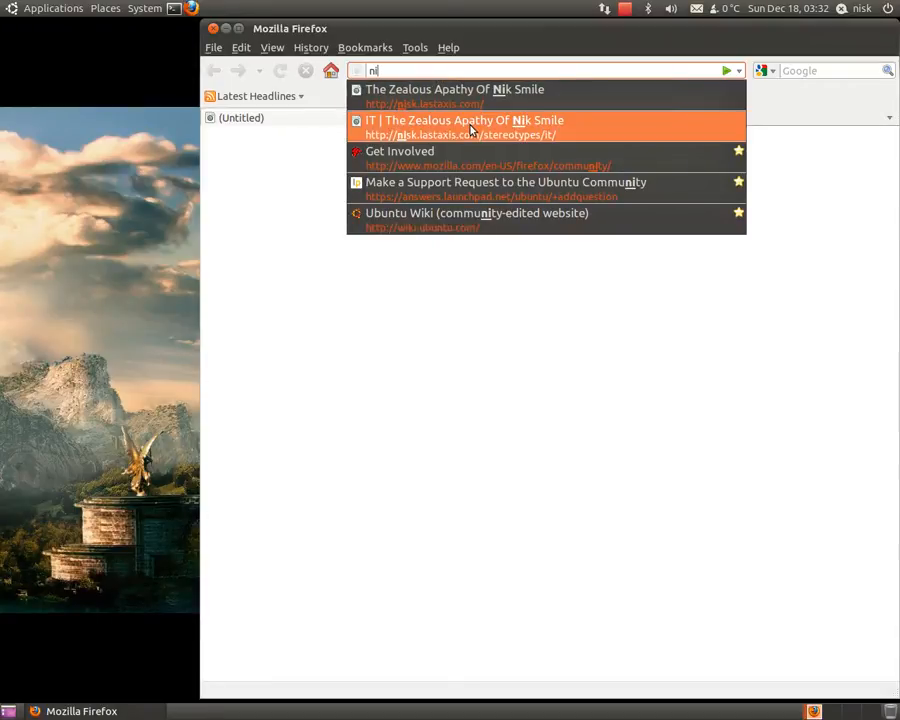
left_click(475, 127)
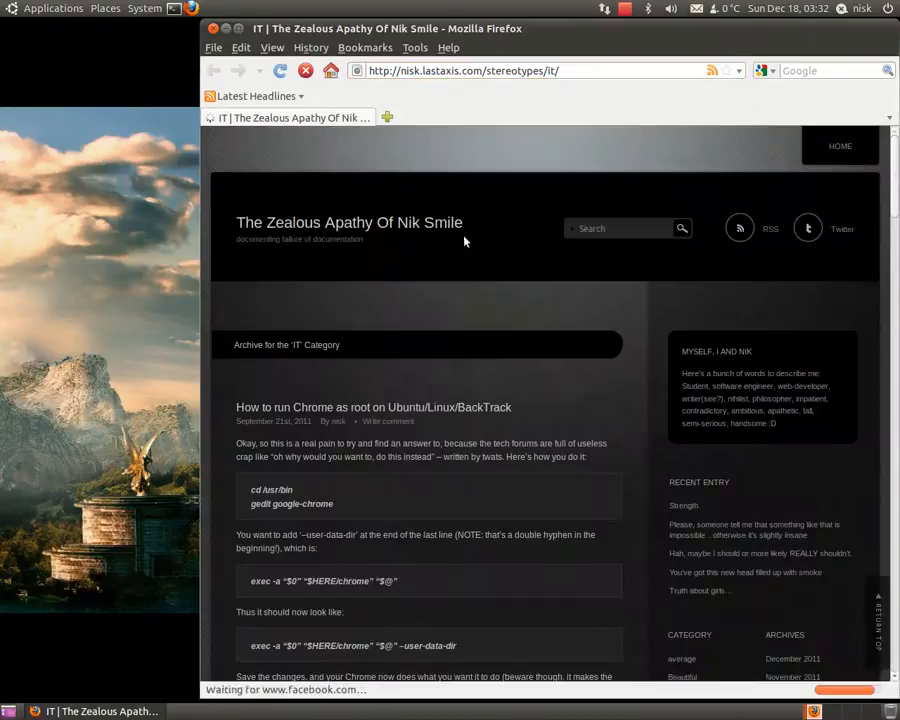
scroll("down", 3)
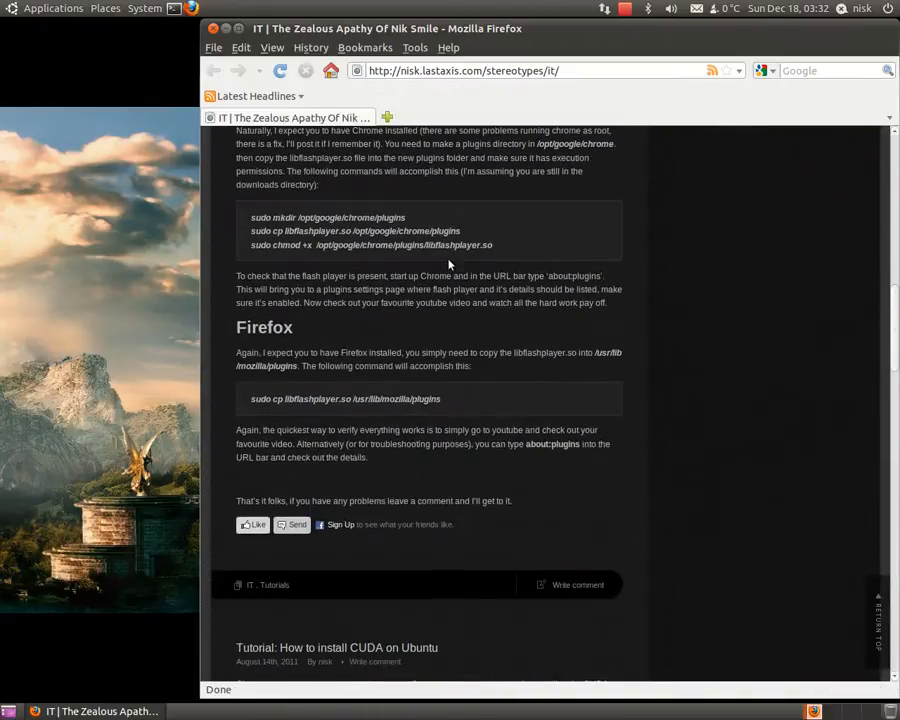
scroll("down", 3)
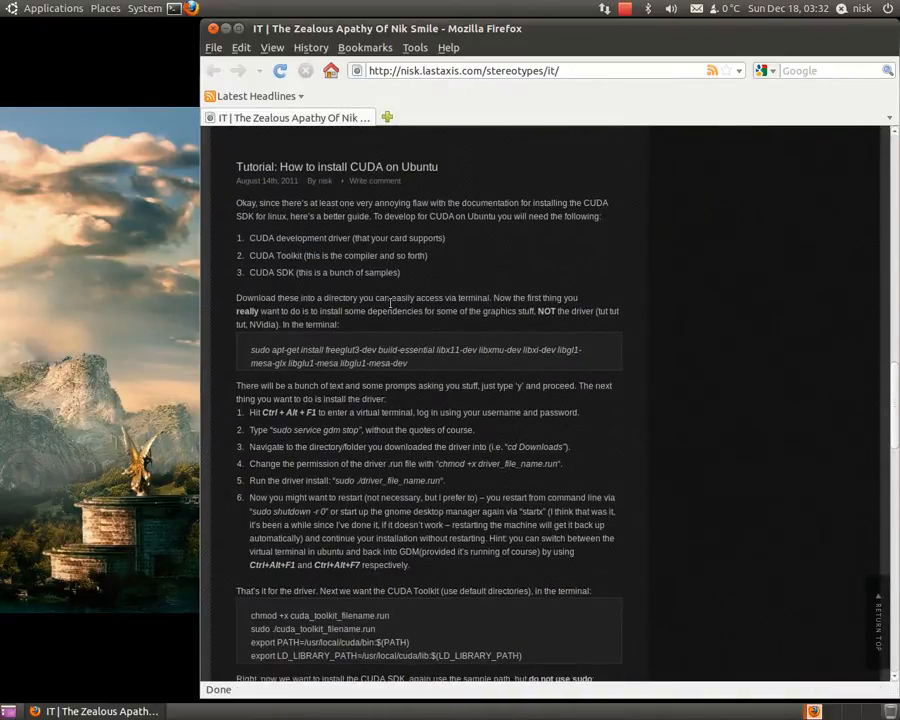
scroll("down", 3)
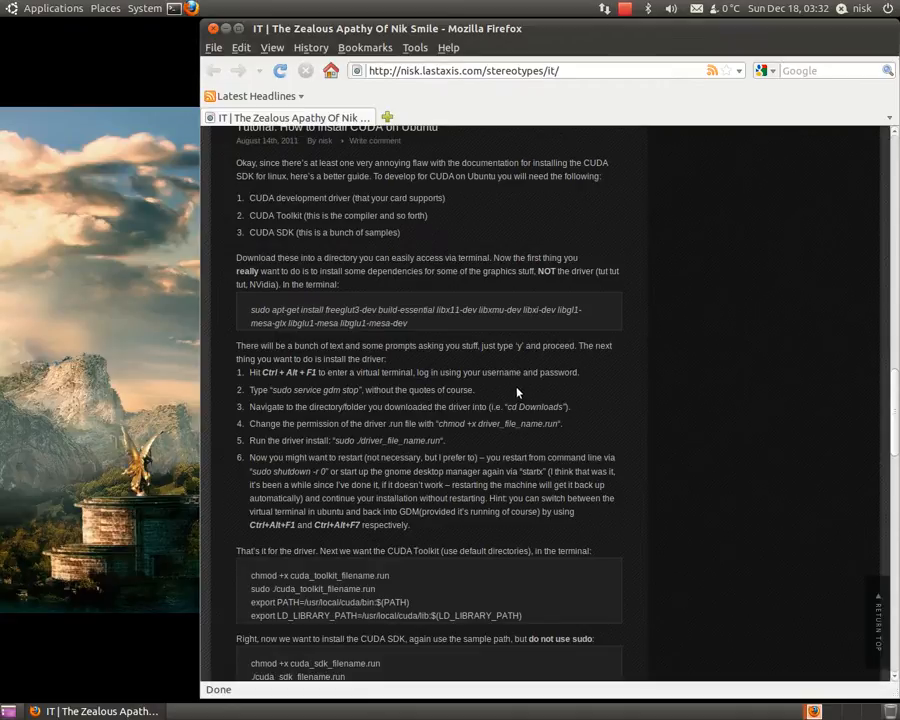
mouse_move(325, 372)
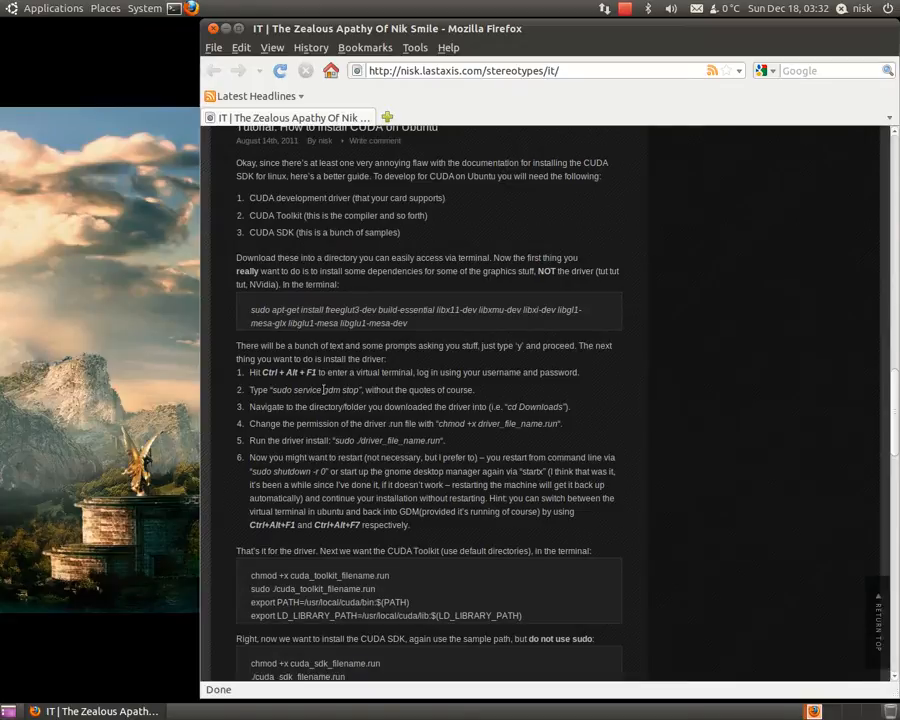
mouse_move(350, 432)
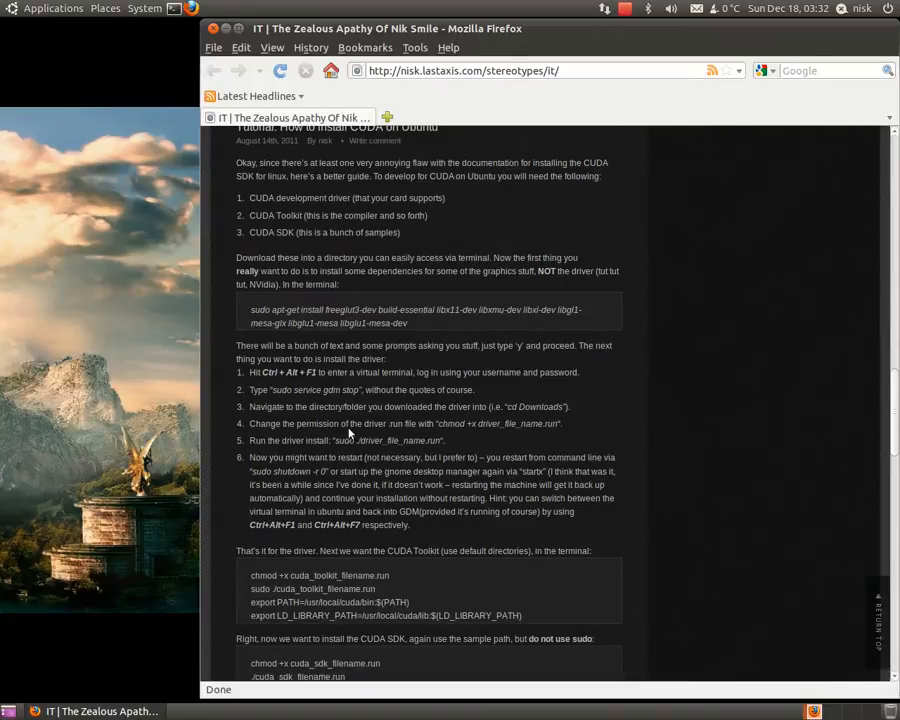
mouse_move(427, 419)
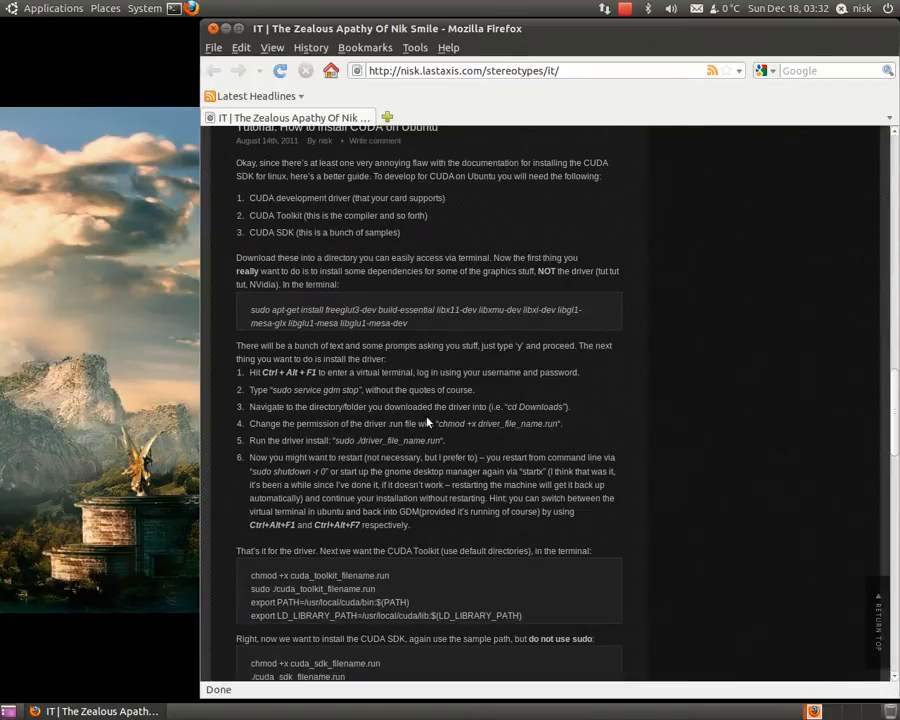
mouse_move(399, 426)
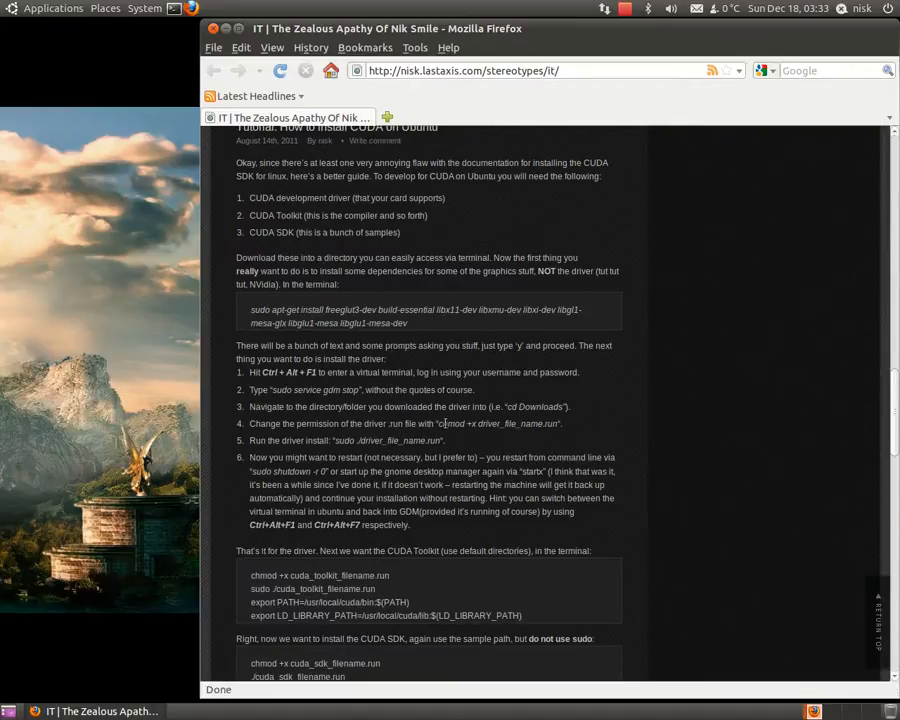
mouse_move(340, 440)
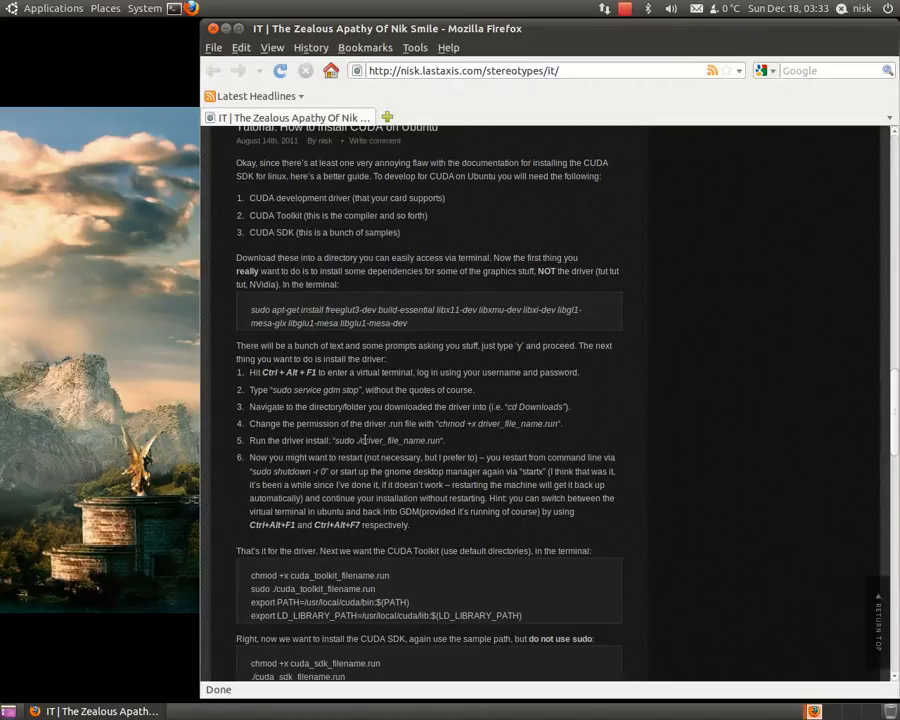
mouse_move(377, 442)
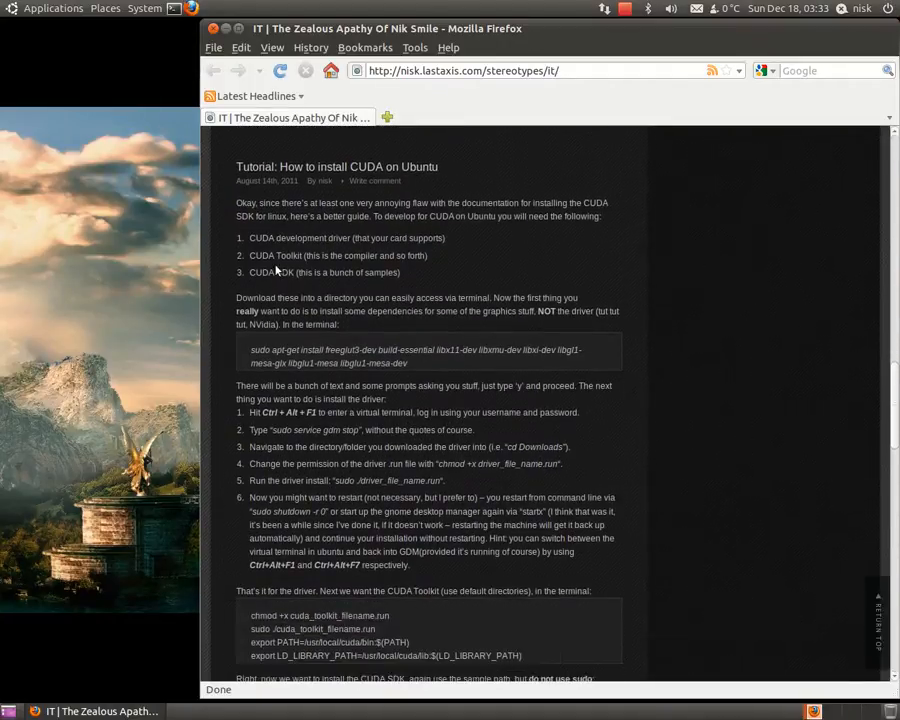
scroll("down", 3)
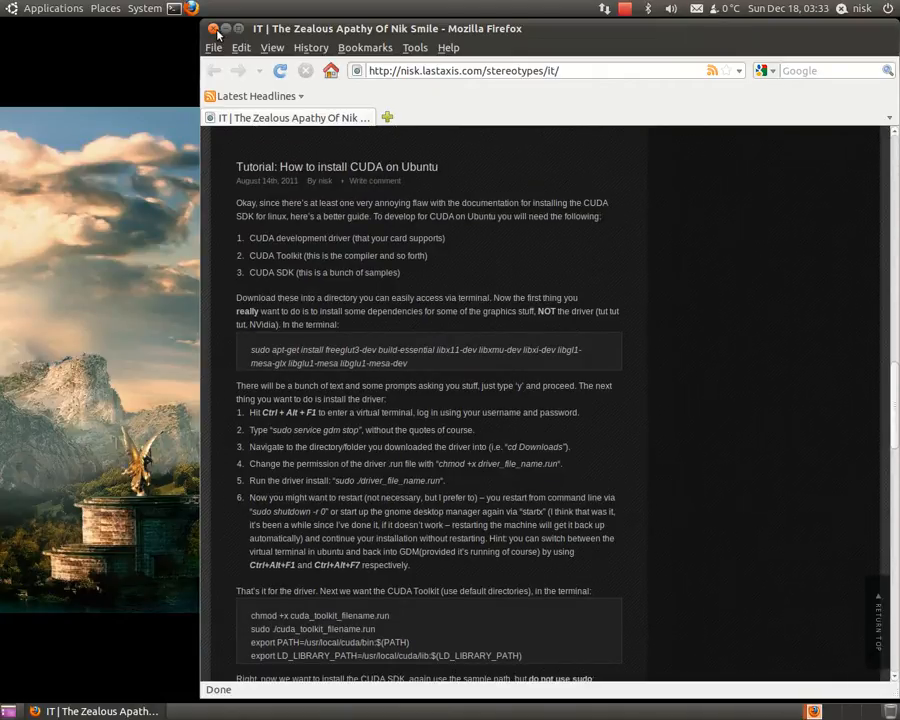
Step: Close the Firefox CUDA tutorial window, then open the screen recorder menu in the top panel
left_click(214, 31)
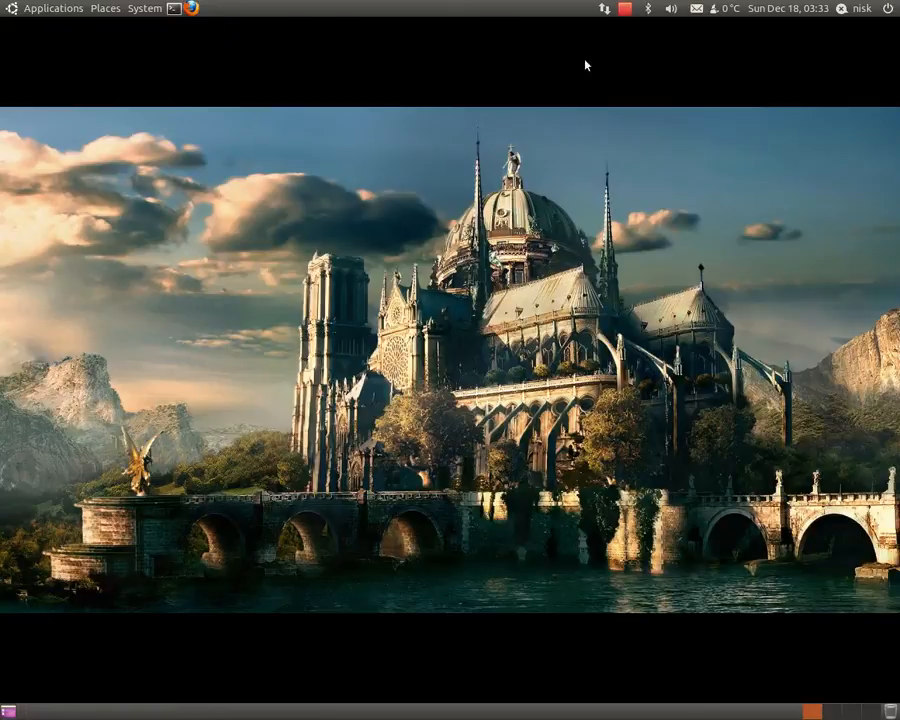
mouse_move(613, 24)
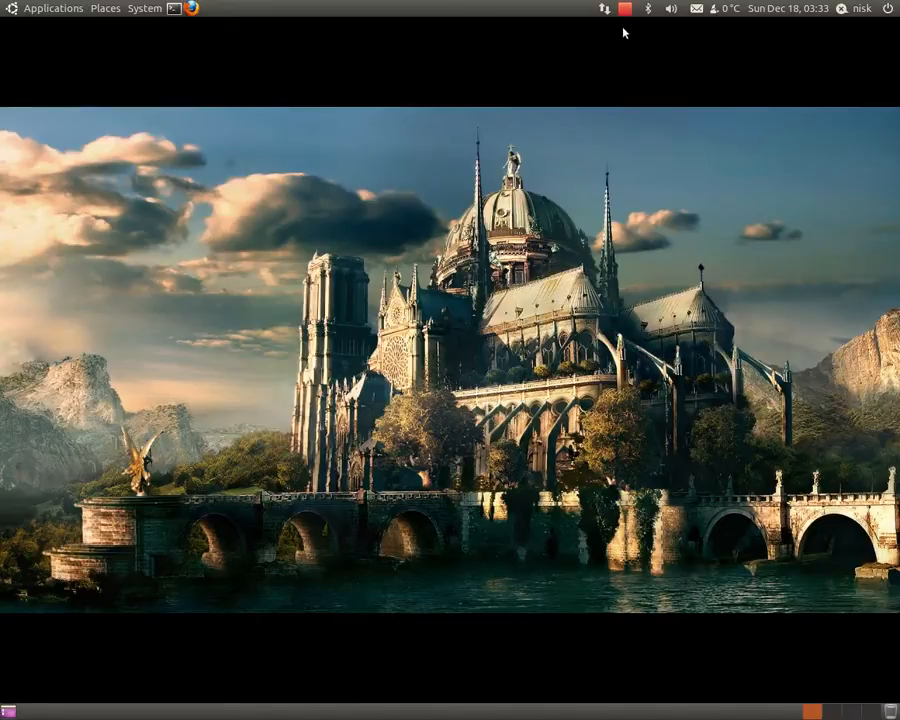
left_click(619, 9)
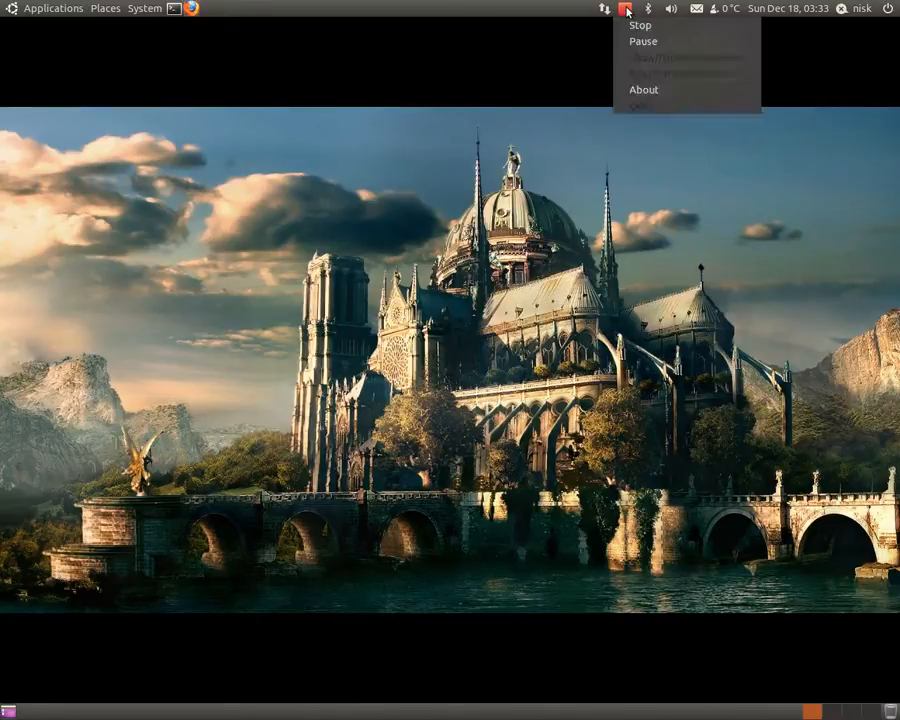